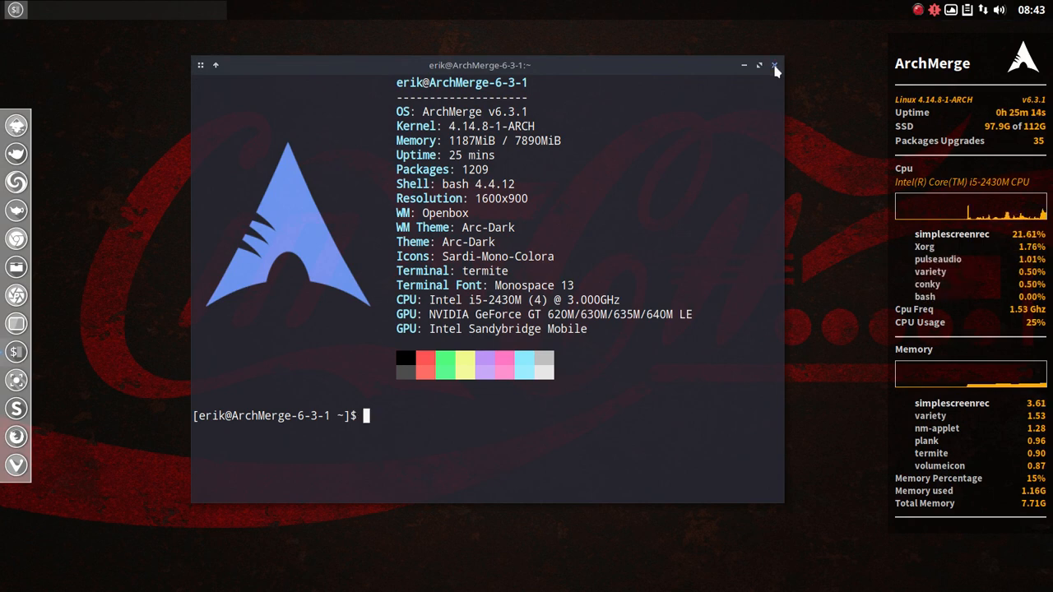
Close the termite terminal window that shows system information.
{"action": "left_click", "coordinate": [774, 65]}
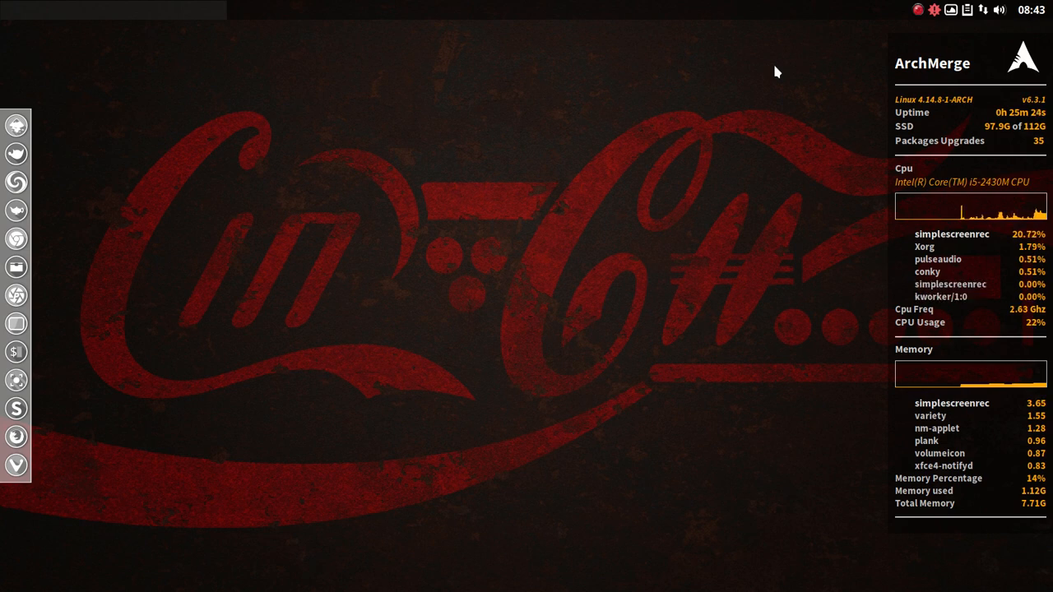
{"action": "mouse_move", "coordinate": [166, 187]}
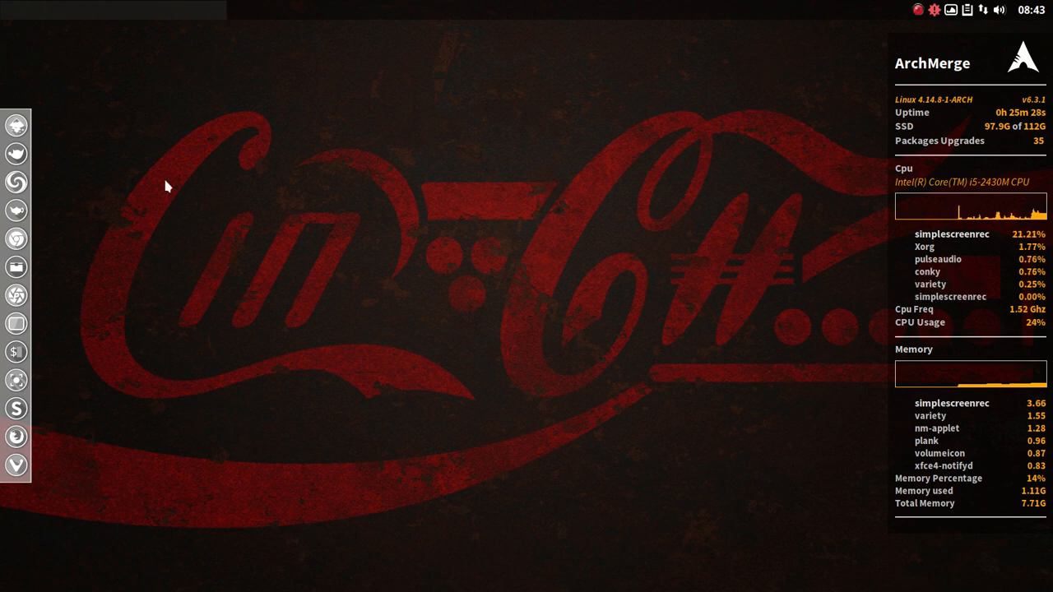
{"action": "mouse_move", "coordinate": [146, 269]}
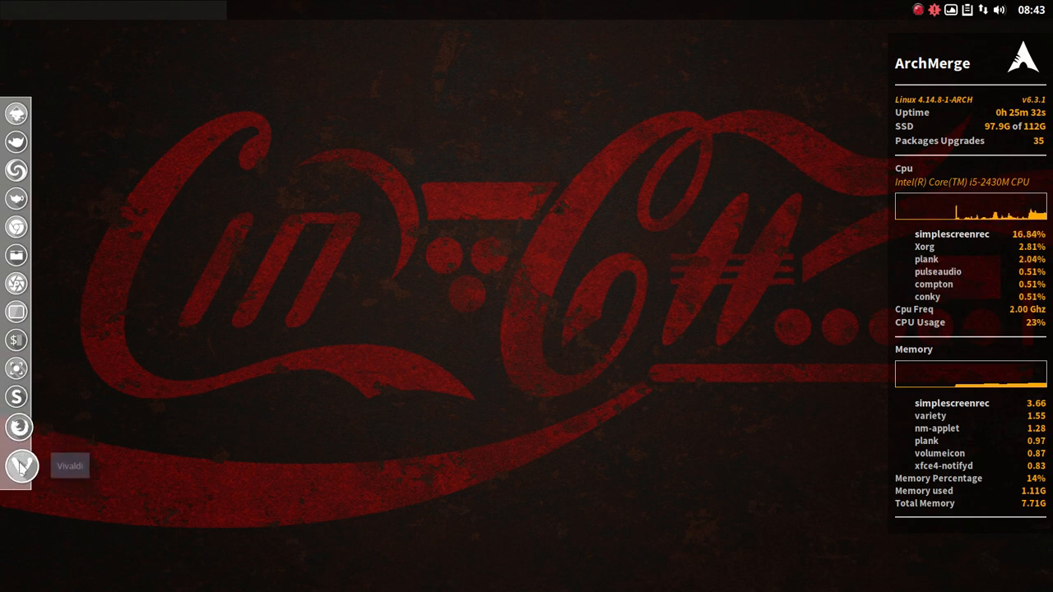
Launch Vivaldi and search Bing for 'arch wiki touchpad'.
{"action": "left_click", "coordinate": [21, 465]}
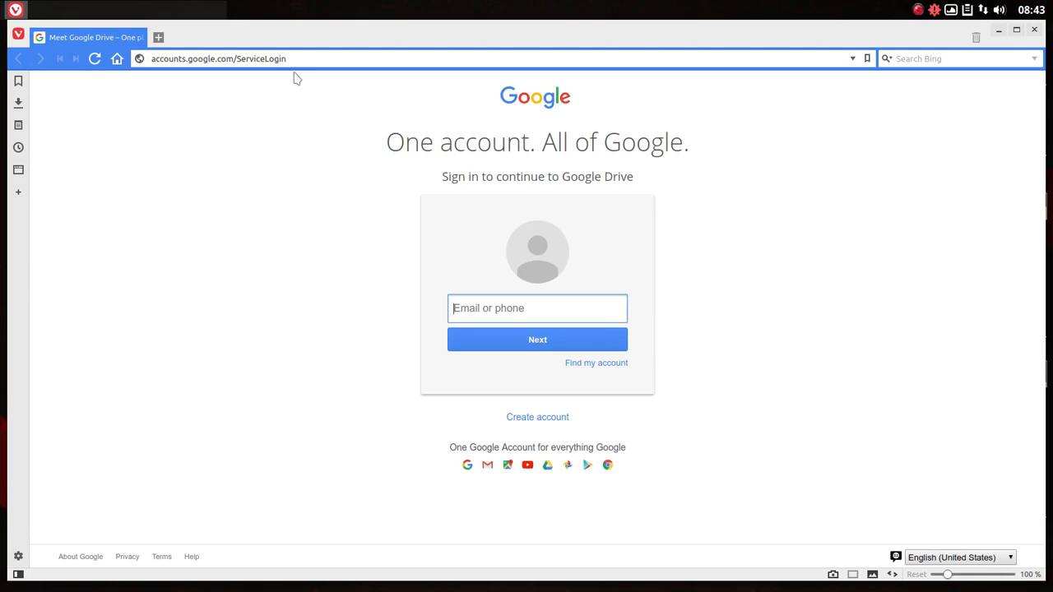
{"action": "left_click", "coordinate": [297, 59]}
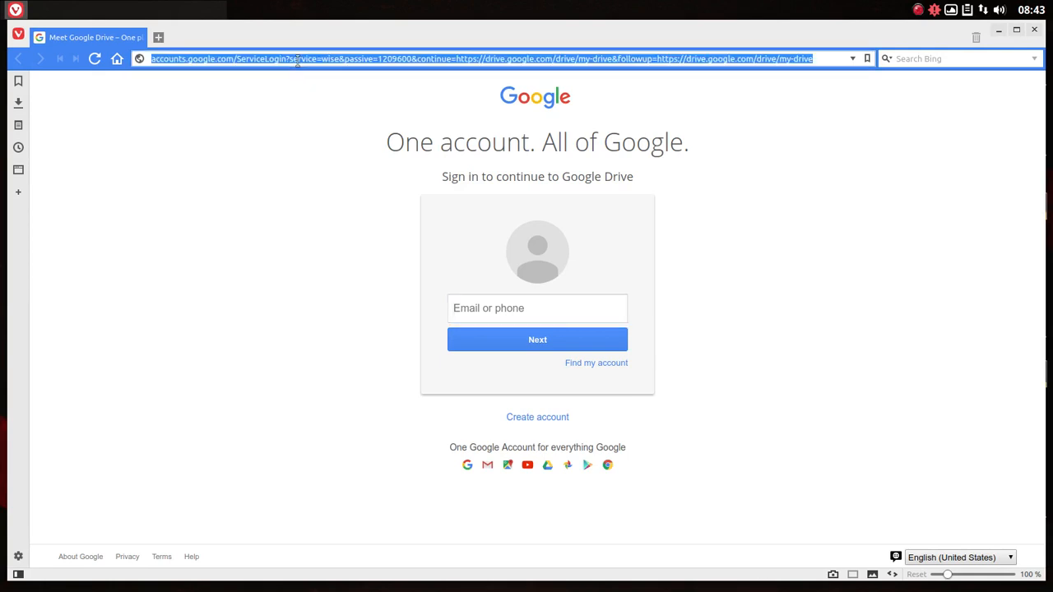
{"action": "type", "text": "arch wiki touchpad"}
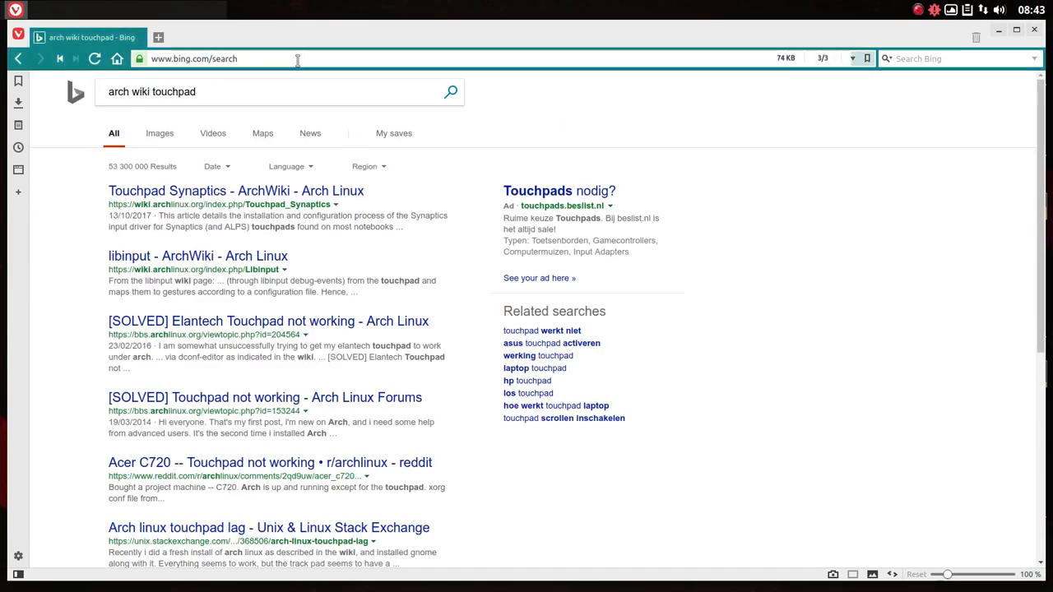
{"action": "left_click", "coordinate": [236, 217]}
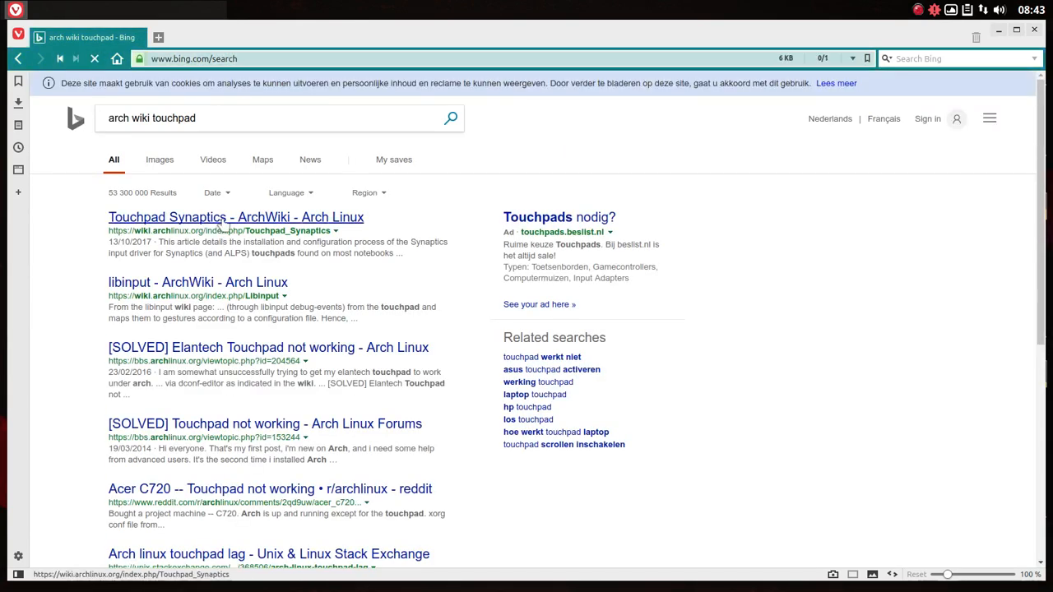
Open the Touchpad Synaptics ArchWiki result and select the title word Synaptics.
{"action": "left_click", "coordinate": [235, 217]}
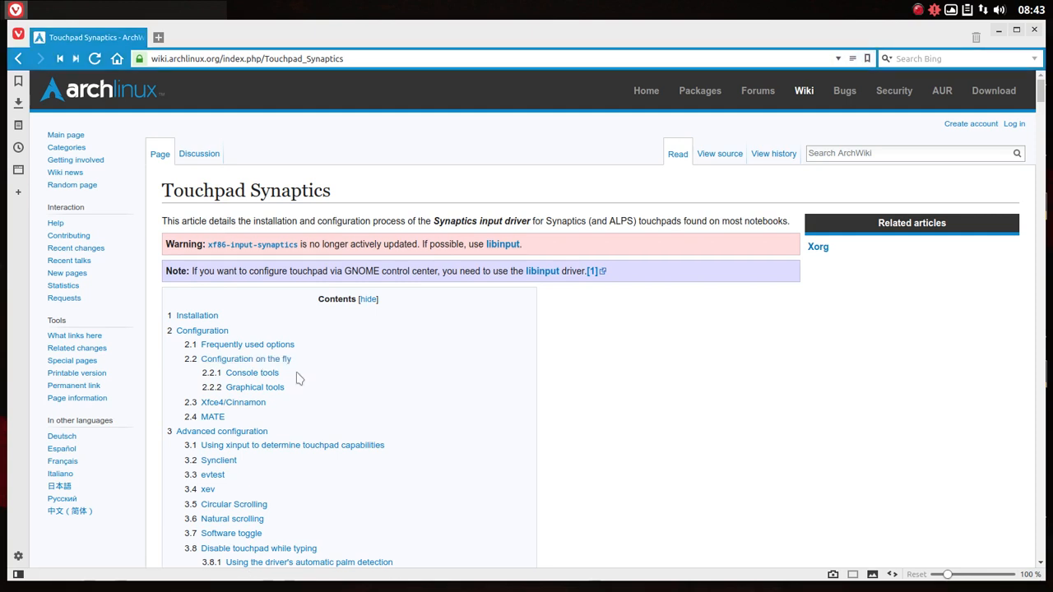
{"action": "double_click", "coordinate": [253, 190]}
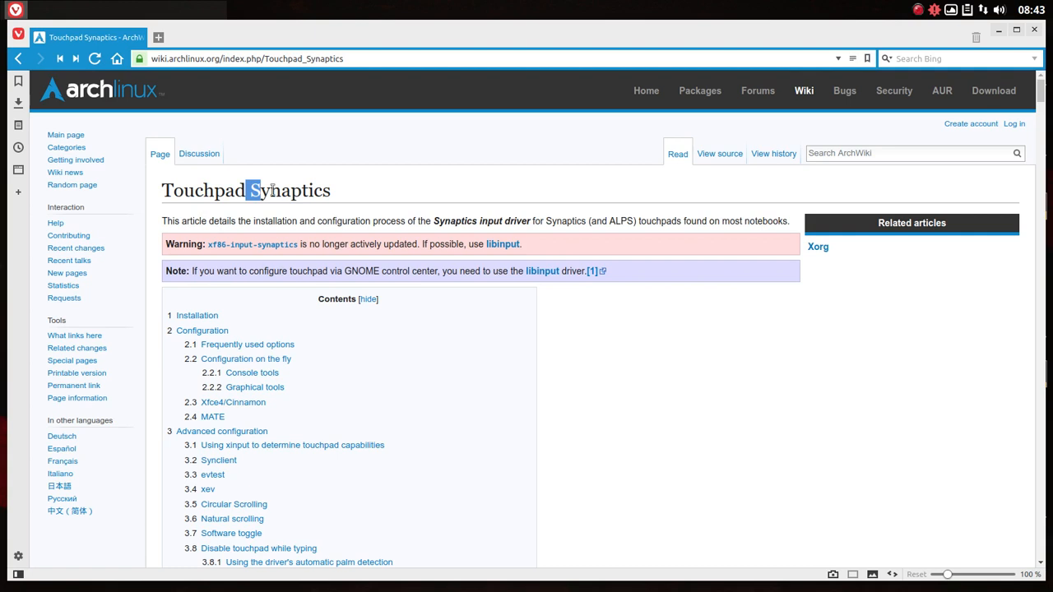
{"action": "double_click", "coordinate": [288, 190]}
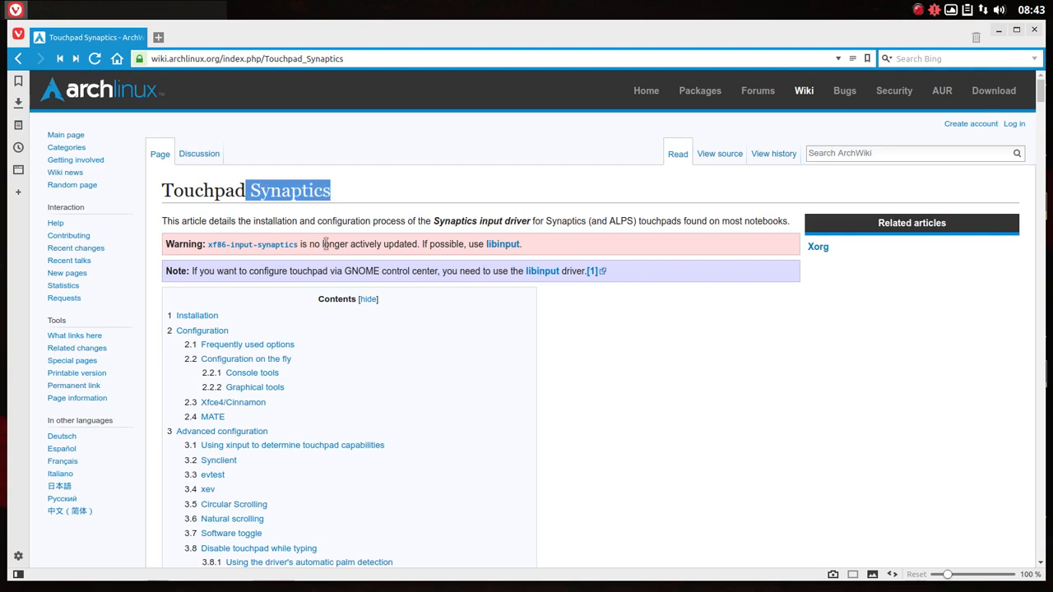
{"action": "mouse_move", "coordinate": [252, 244]}
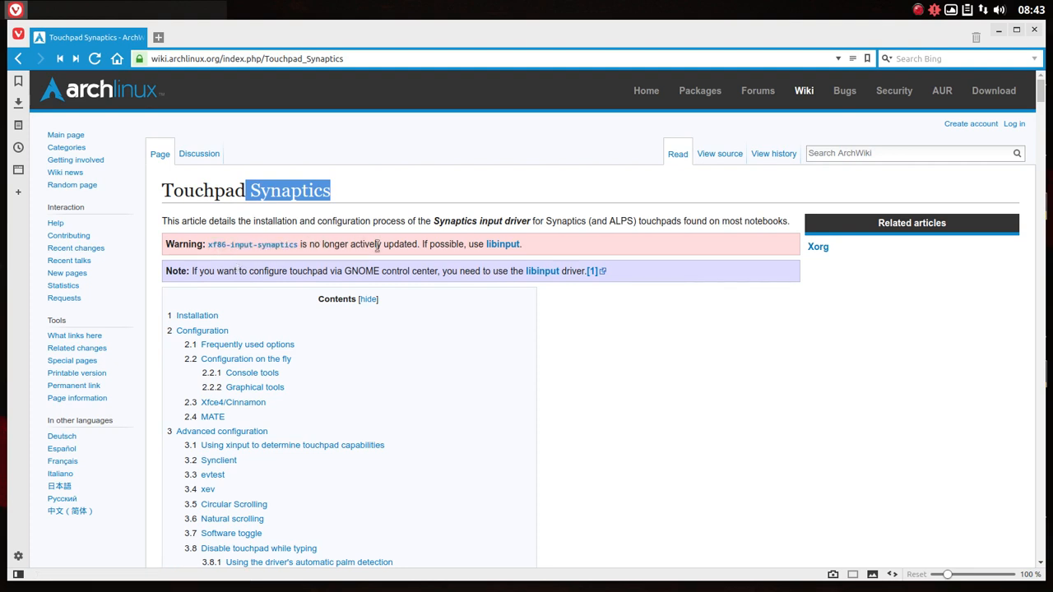
{"action": "mouse_move", "coordinate": [502, 243]}
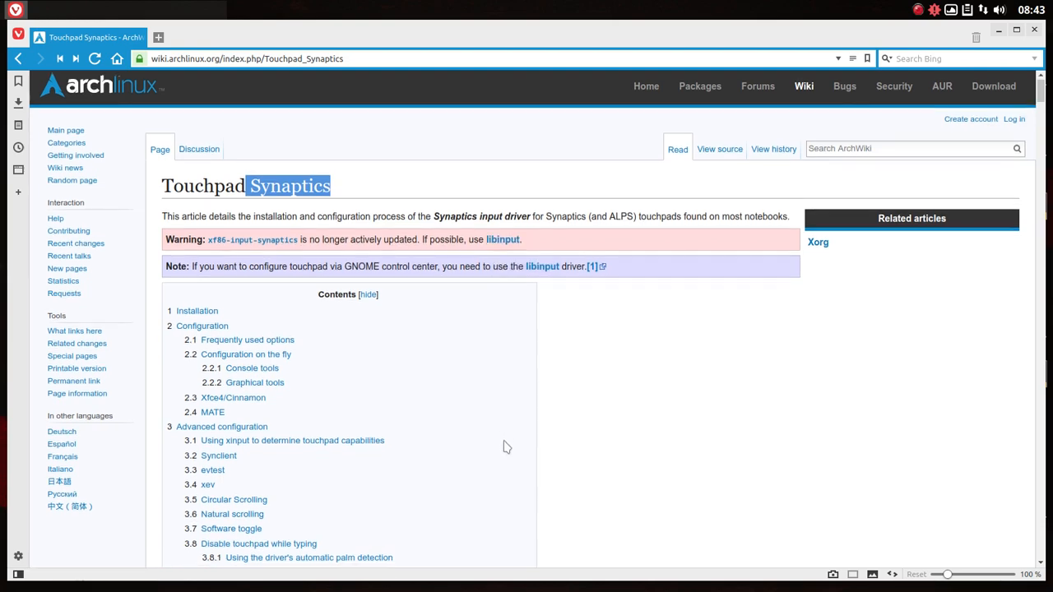
{"action": "scroll", "scroll_direction": "down", "scroll_amount": 3}
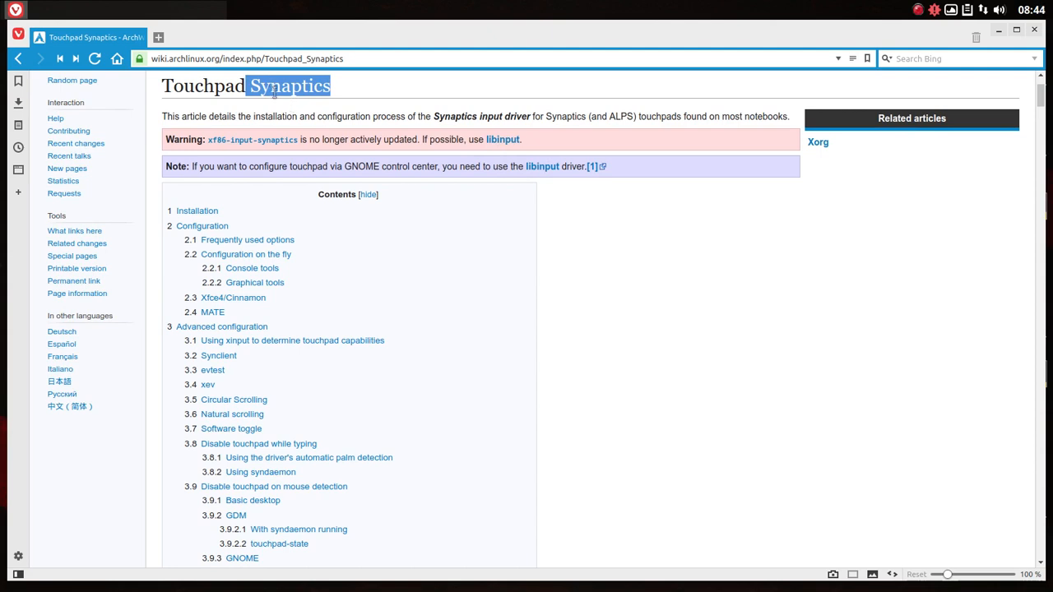
{"action": "mouse_move", "coordinate": [307, 261]}
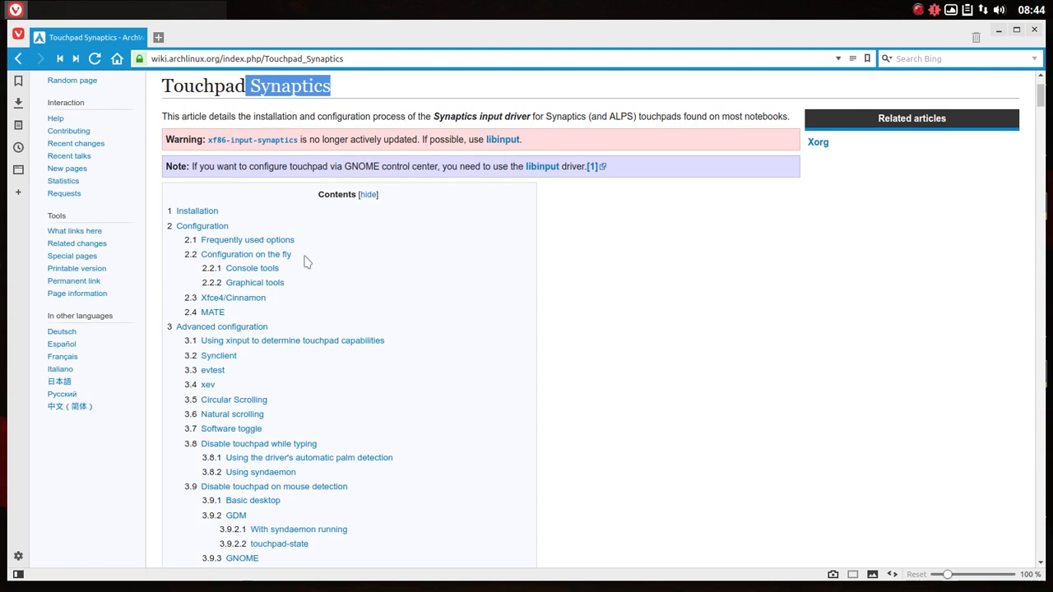
{"action": "mouse_move", "coordinate": [251, 140]}
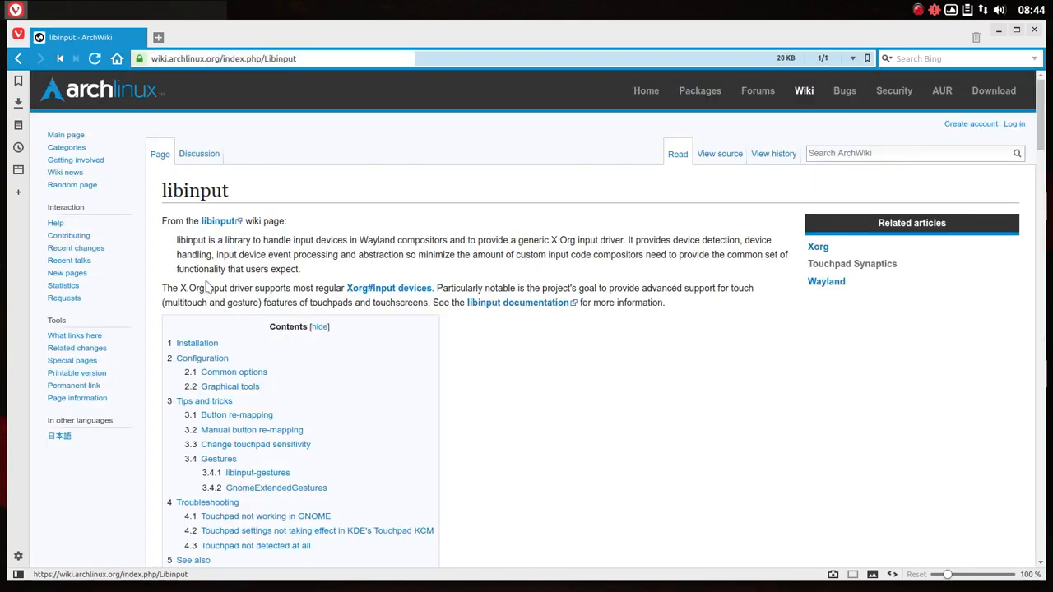
Scroll the libinput article to Common options and highlight the 30-touchpad.conf path.
{"action": "scroll", "scroll_direction": "down", "scroll_amount": 3}
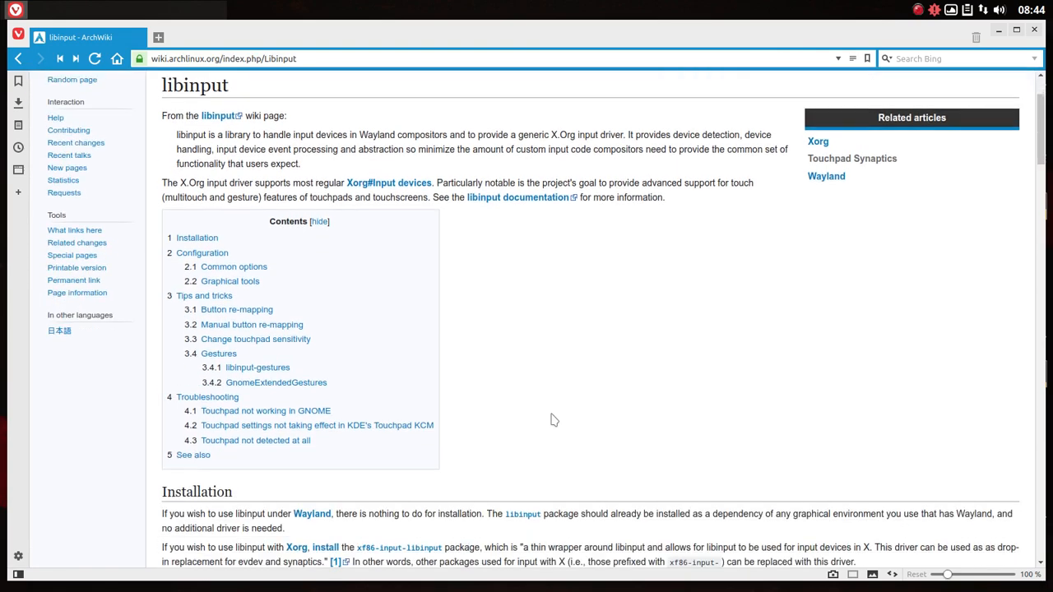
{"action": "scroll", "scroll_direction": "down", "scroll_amount": 3}
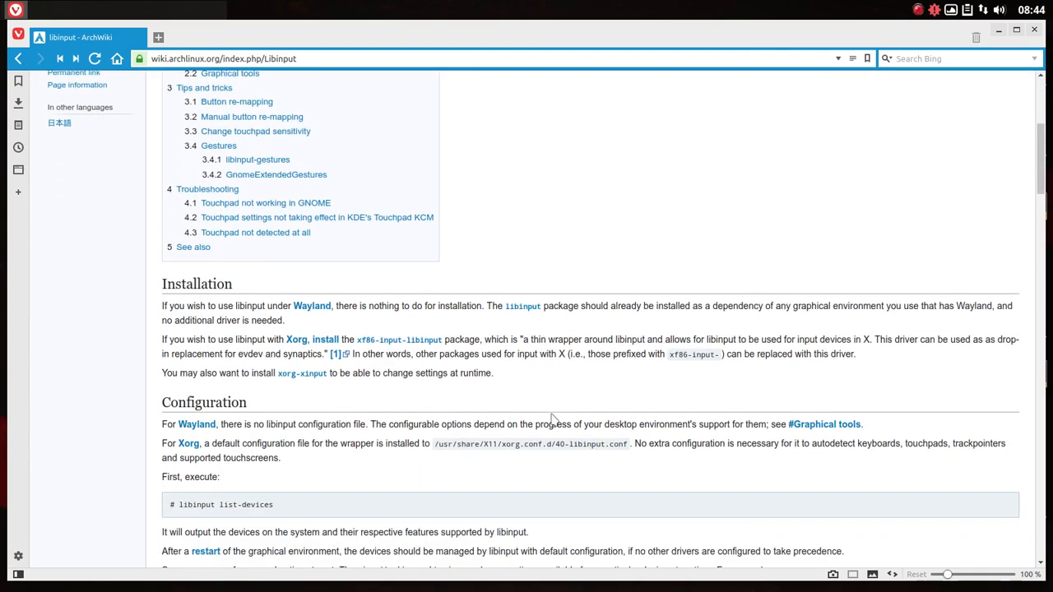
{"action": "scroll", "scroll_direction": "down", "scroll_amount": 3}
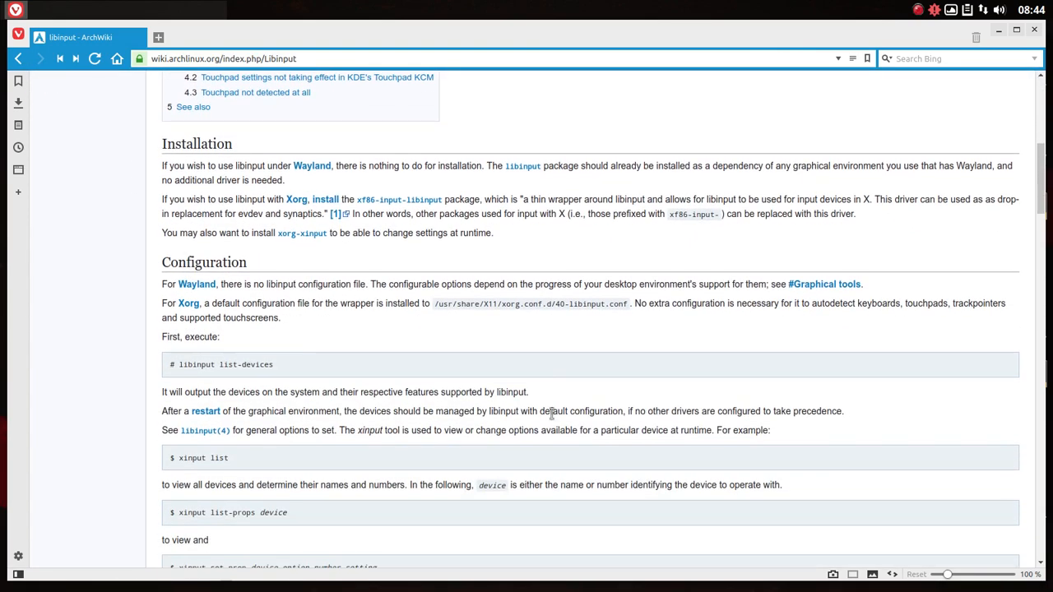
{"action": "scroll", "scroll_direction": "down", "scroll_amount": 3}
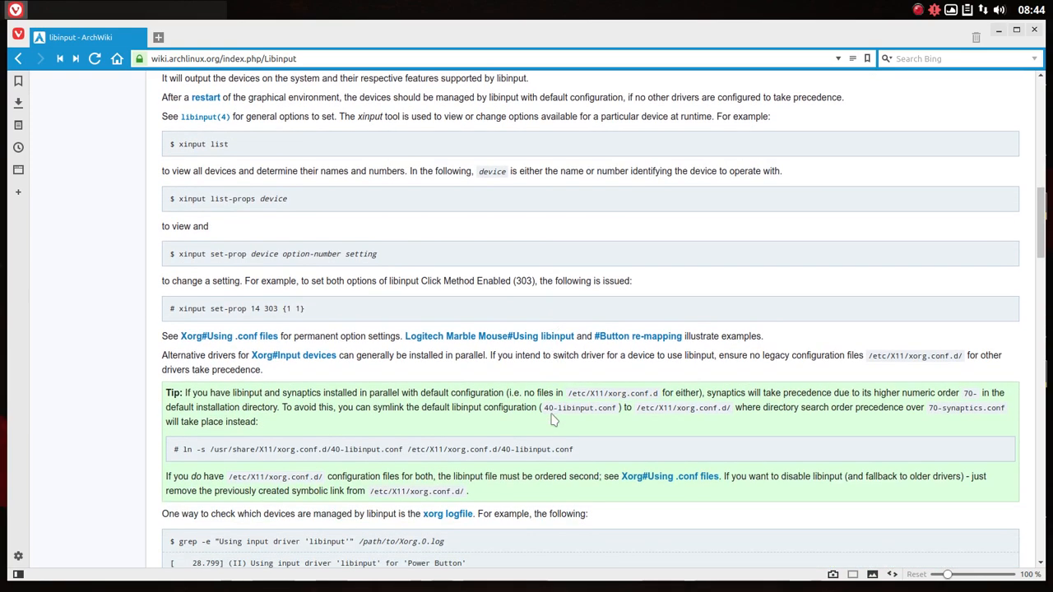
{"action": "scroll", "scroll_direction": "down", "scroll_amount": 3}
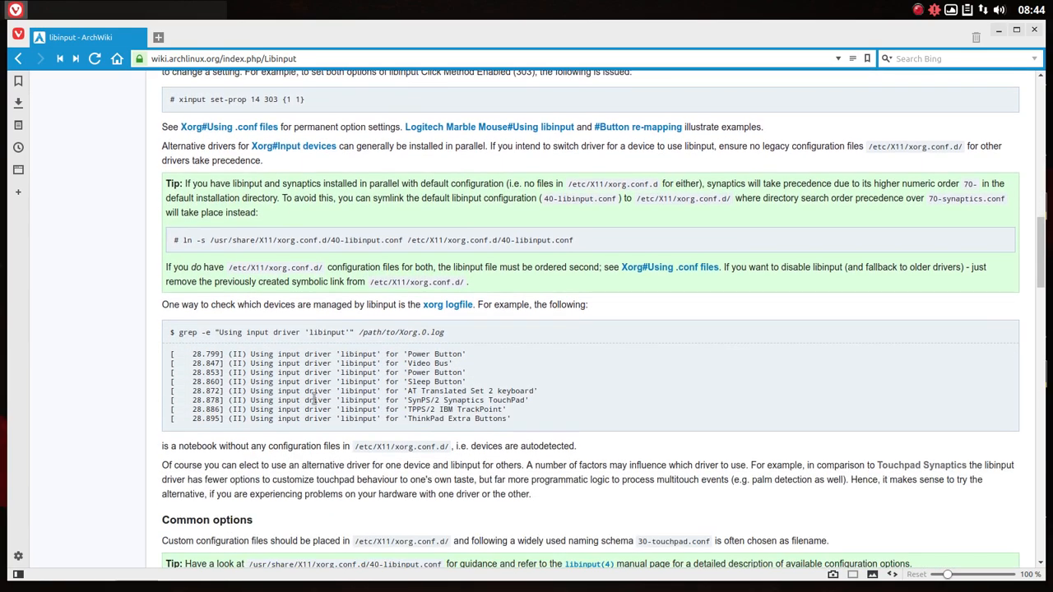
{"action": "scroll", "scroll_direction": "down", "scroll_amount": 3}
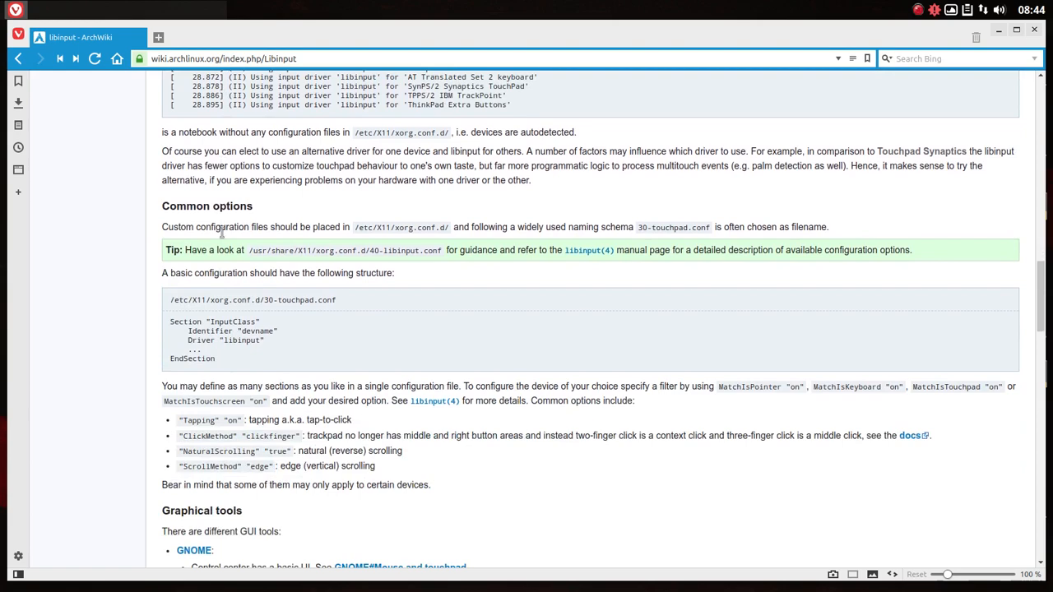
{"action": "scroll", "scroll_direction": "down", "scroll_amount": 3}
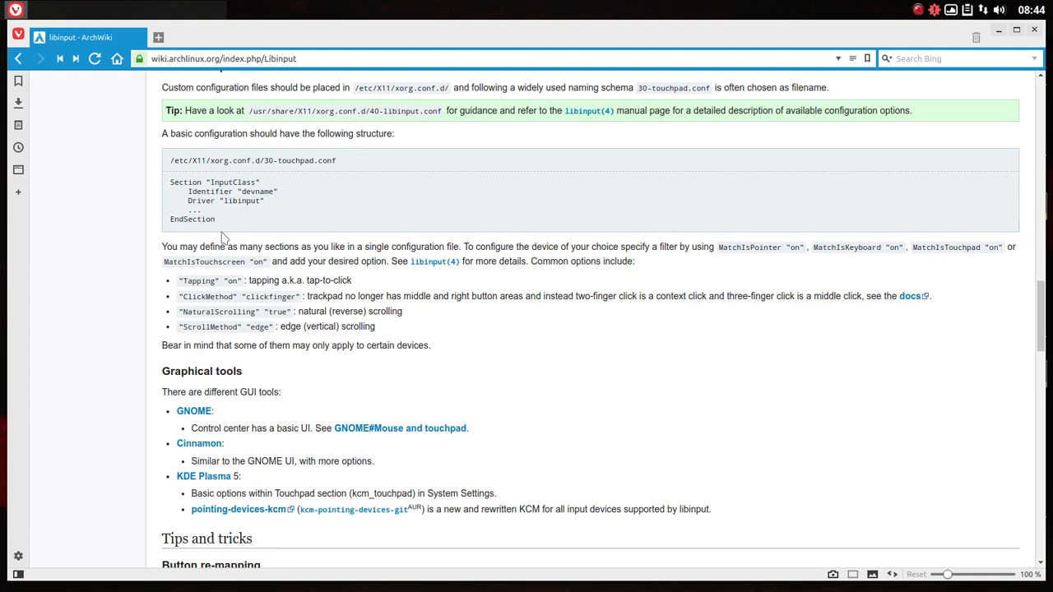
{"action": "triple_click", "coordinate": [252, 160]}
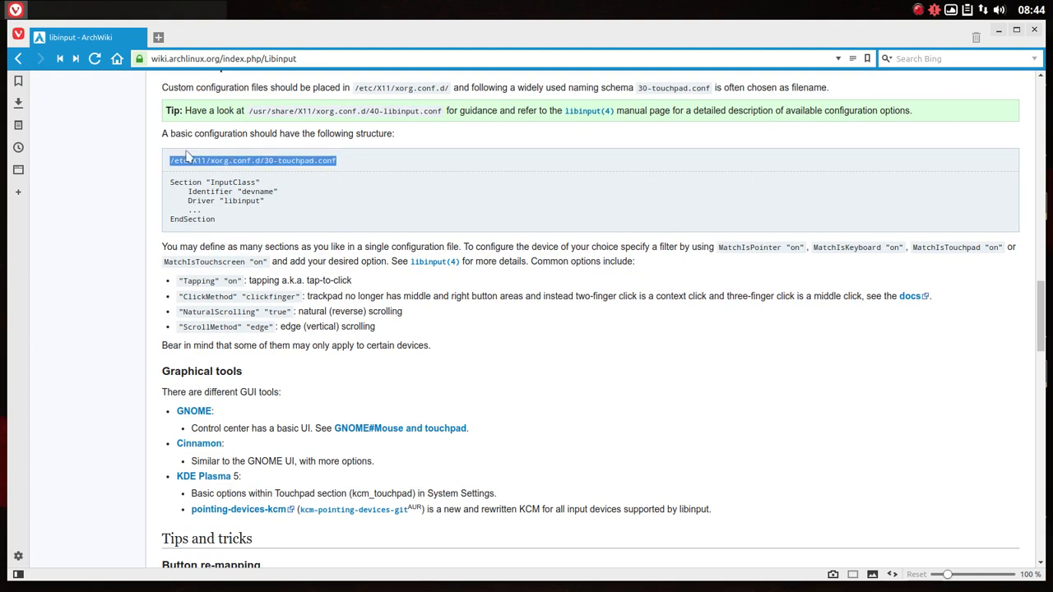
{"action": "mouse_move", "coordinate": [234, 479]}
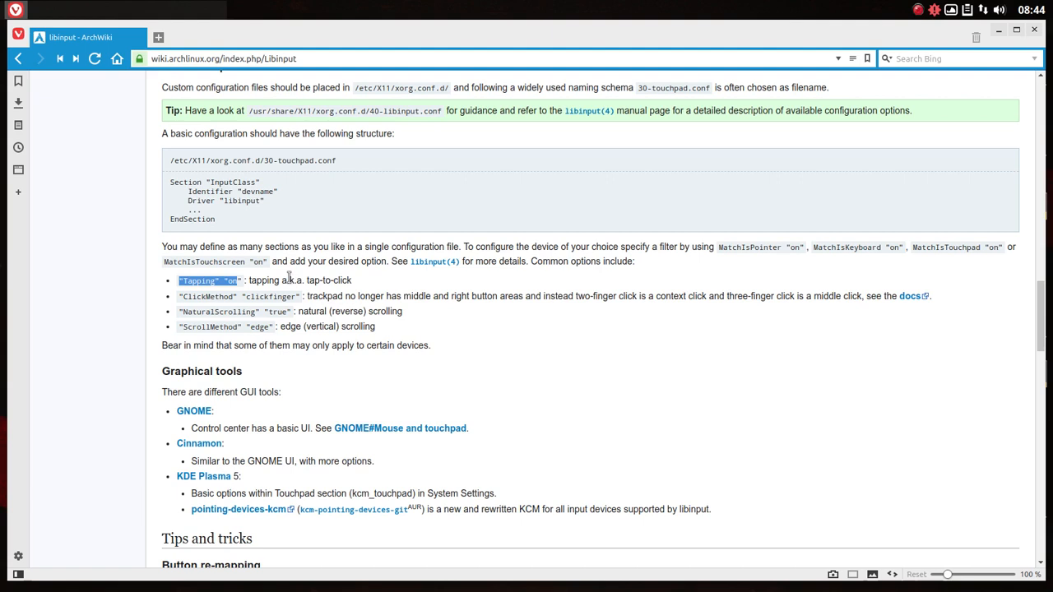
{"action": "mouse_move", "coordinate": [245, 299]}
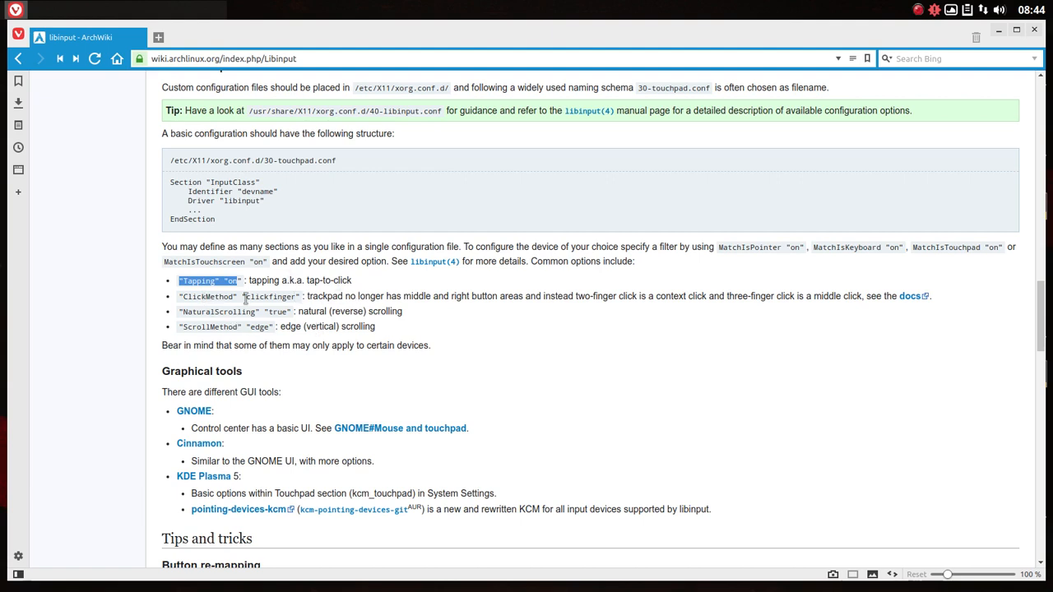
{"action": "mouse_move", "coordinate": [216, 393]}
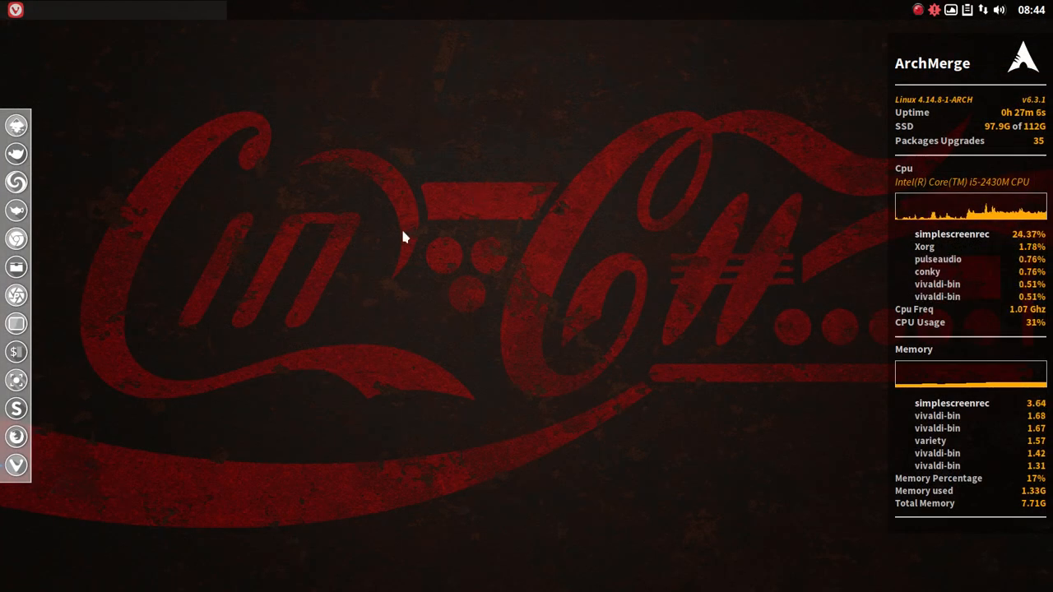
Launch the Xfce Settings Manager from the Openbox desktop menu's System Settings.
{"action": "right_click", "coordinate": [403, 234]}
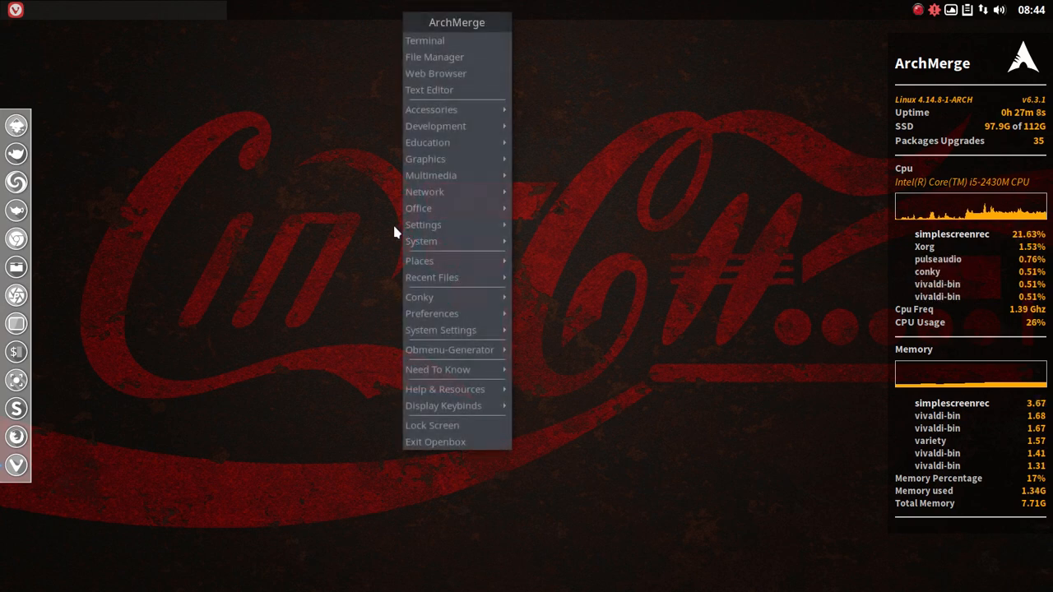
{"action": "left_click", "coordinate": [349, 239]}
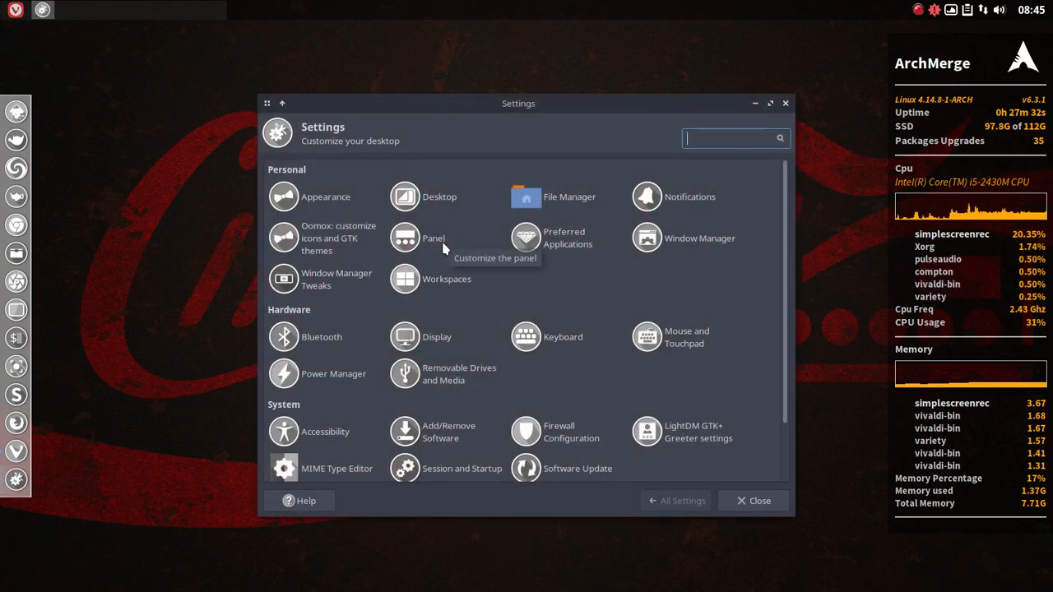
Turn on Tap touchpad to click for the SynPS/2 Synaptics TouchPad, then close Mouse and Touchpad.
{"action": "left_click_drag", "start_coordinate": [518, 103], "coordinate": [493, 58]}
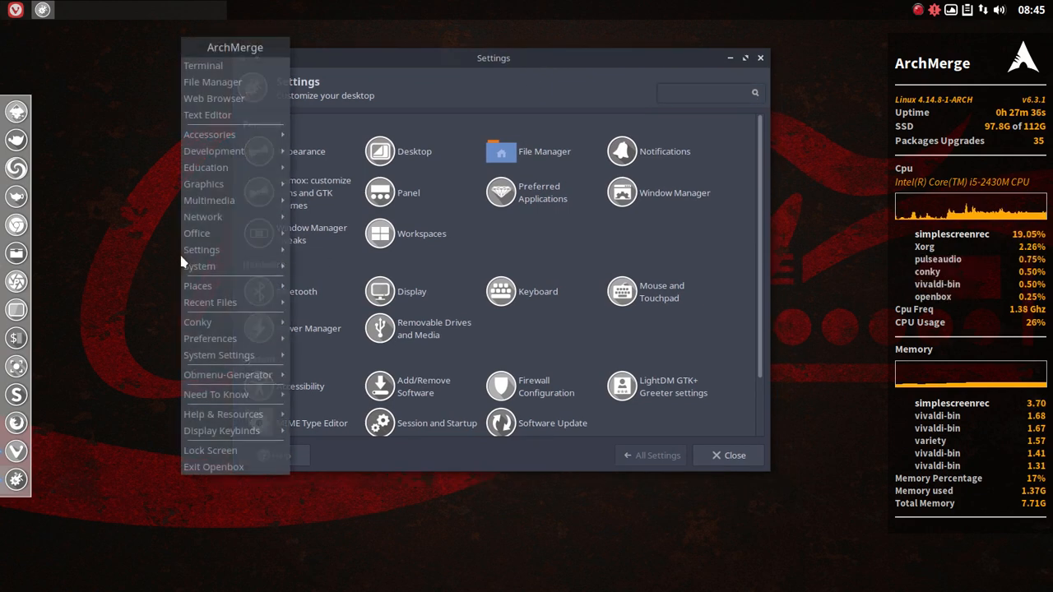
{"action": "left_click", "coordinate": [641, 267]}
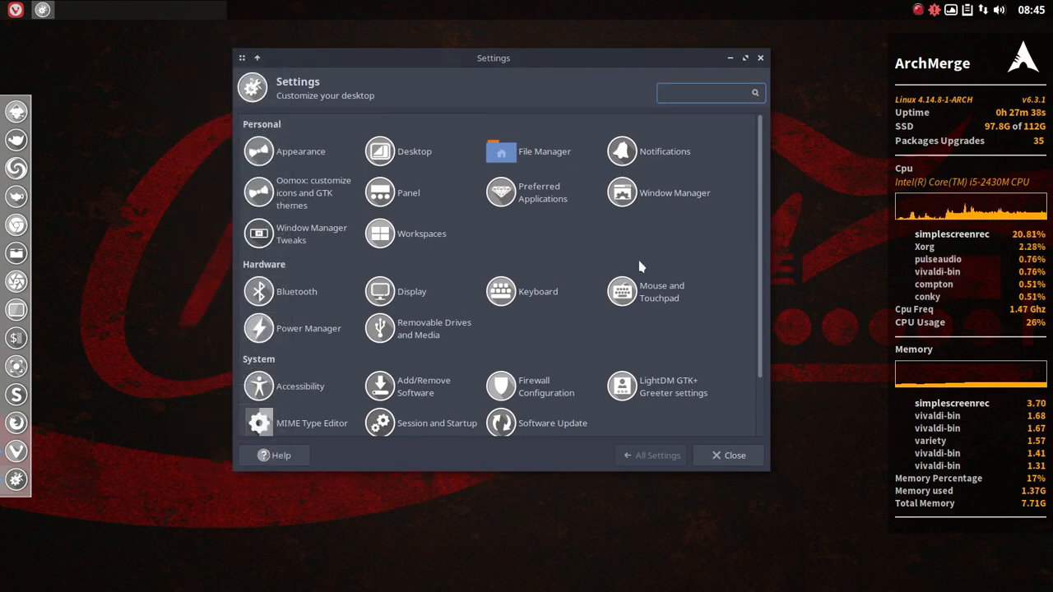
{"action": "left_click", "coordinate": [620, 291]}
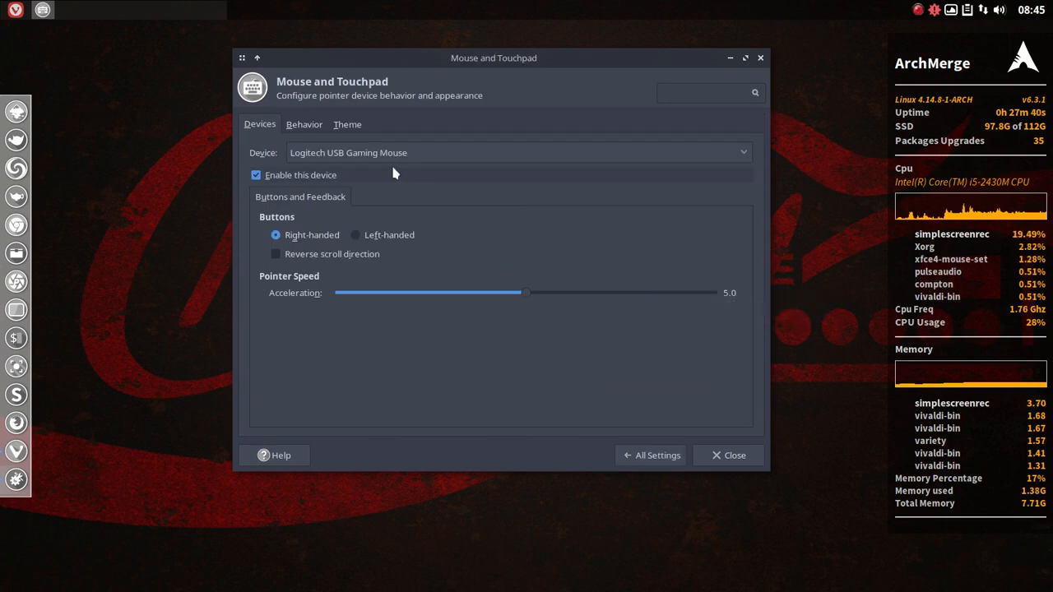
{"action": "left_click", "coordinate": [518, 153]}
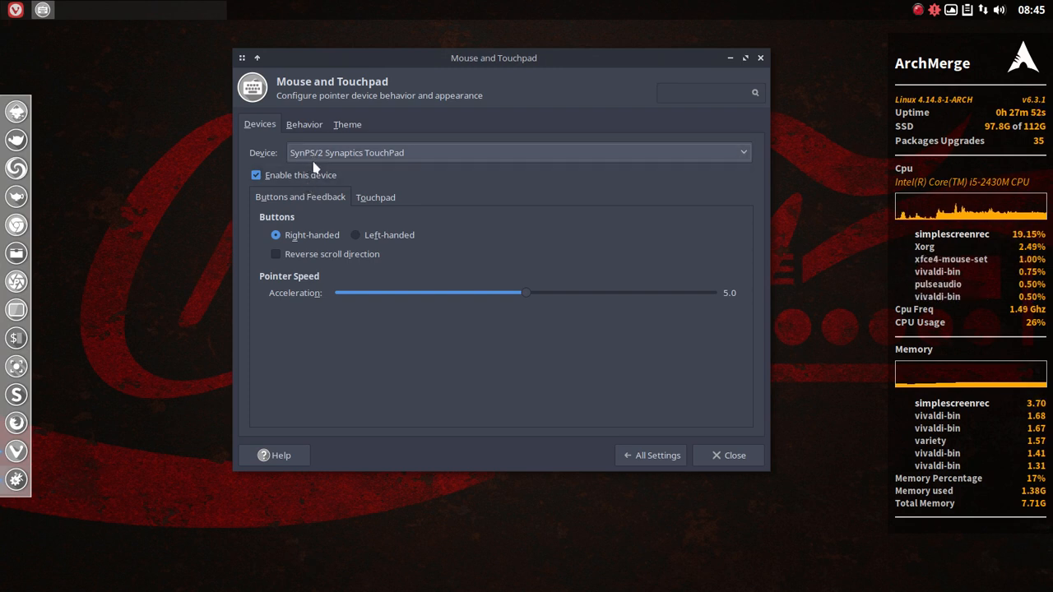
{"action": "mouse_move", "coordinate": [403, 162]}
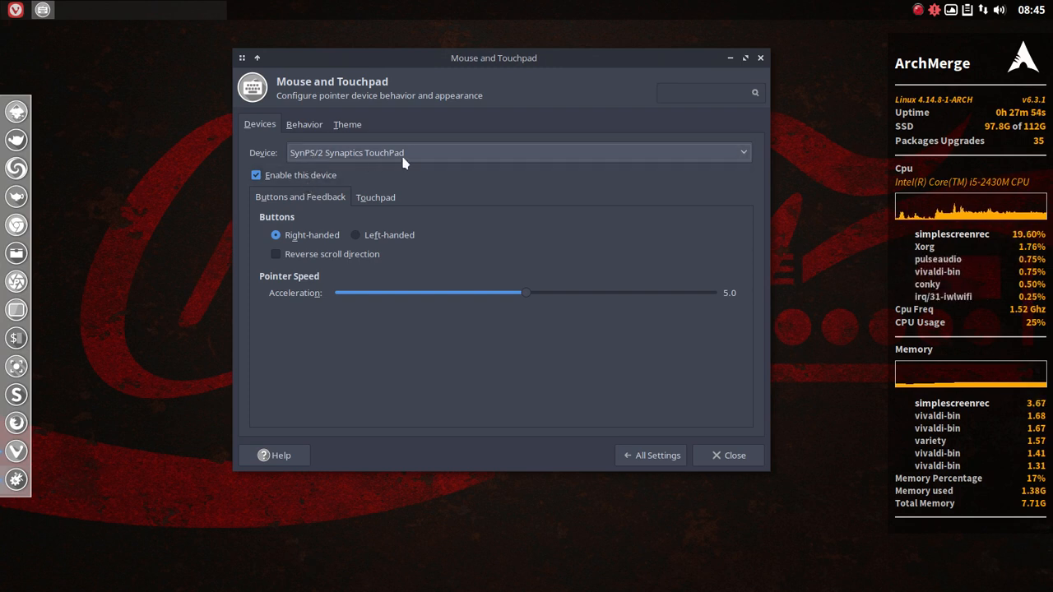
{"action": "left_click", "coordinate": [375, 197]}
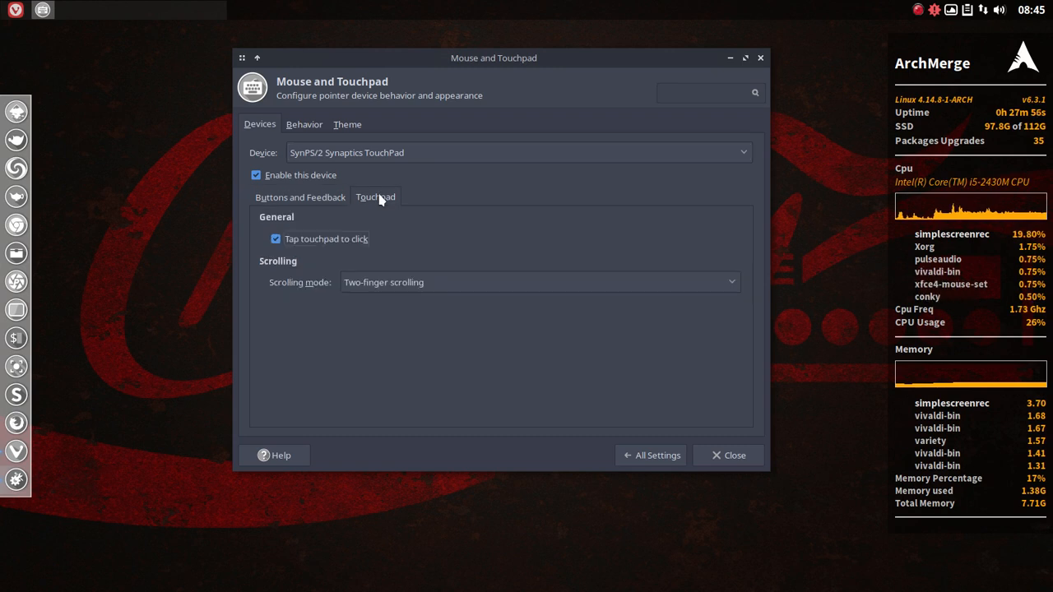
{"action": "left_click", "coordinate": [274, 239]}
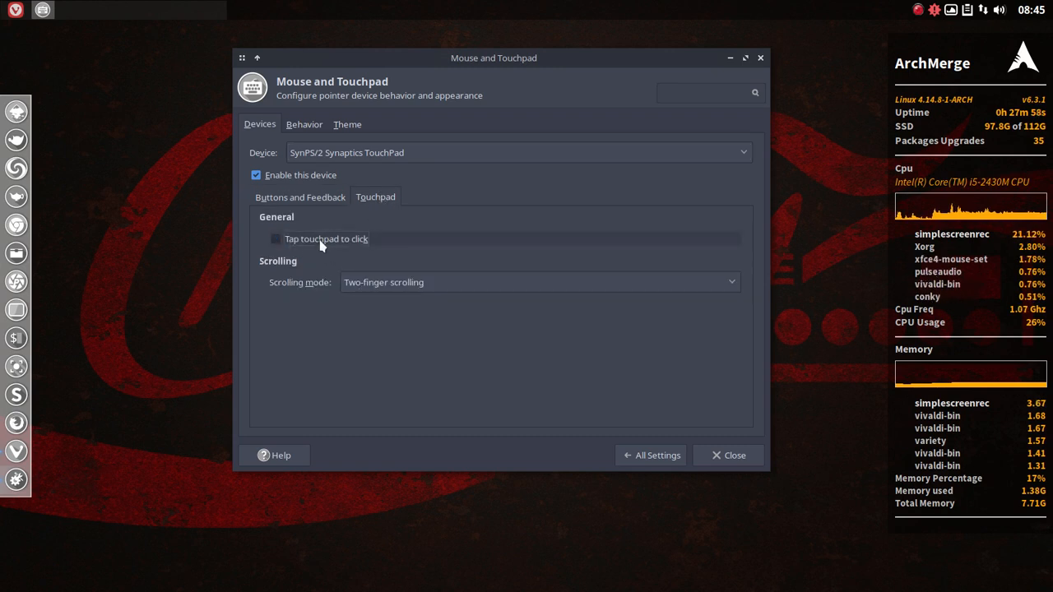
{"action": "left_click", "coordinate": [275, 238]}
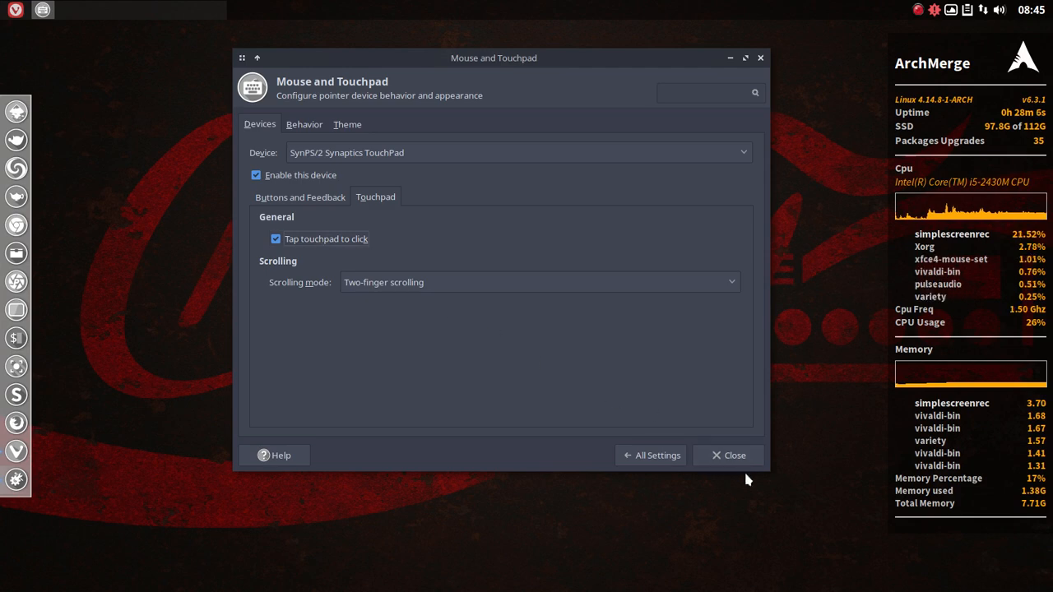
{"action": "left_click", "coordinate": [727, 455]}
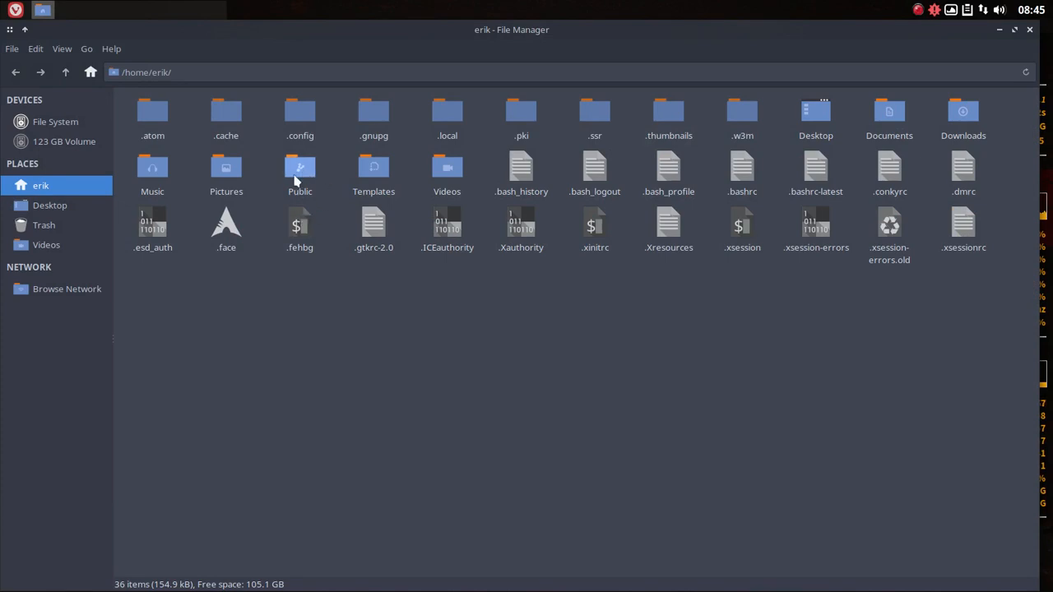
Move the Public folder back into the home folder in Thunar.
{"action": "double_click", "coordinate": [299, 172]}
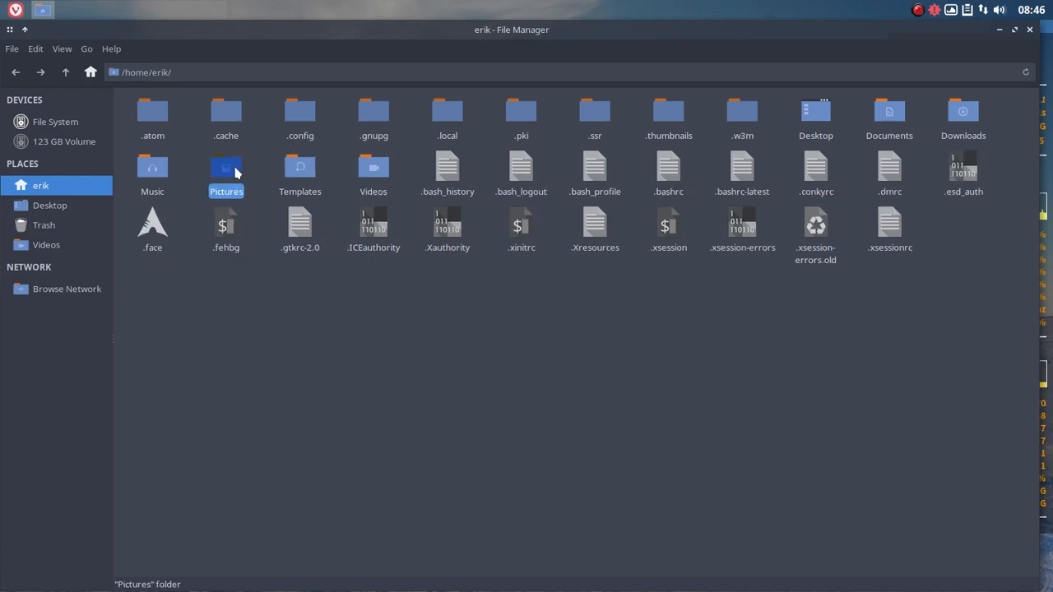
{"action": "double_click", "coordinate": [226, 172]}
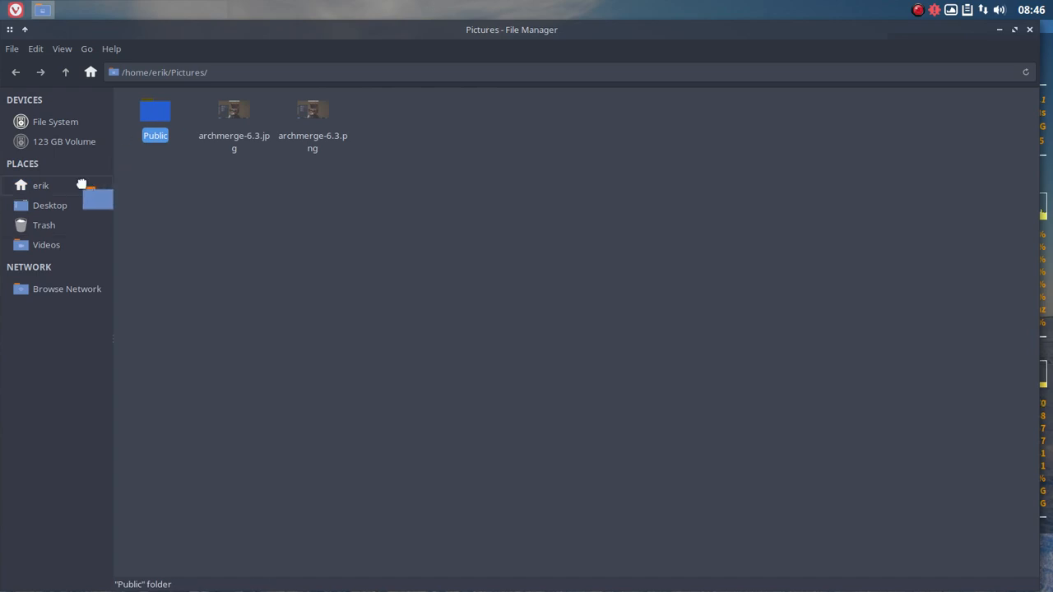
{"action": "left_click", "coordinate": [40, 185]}
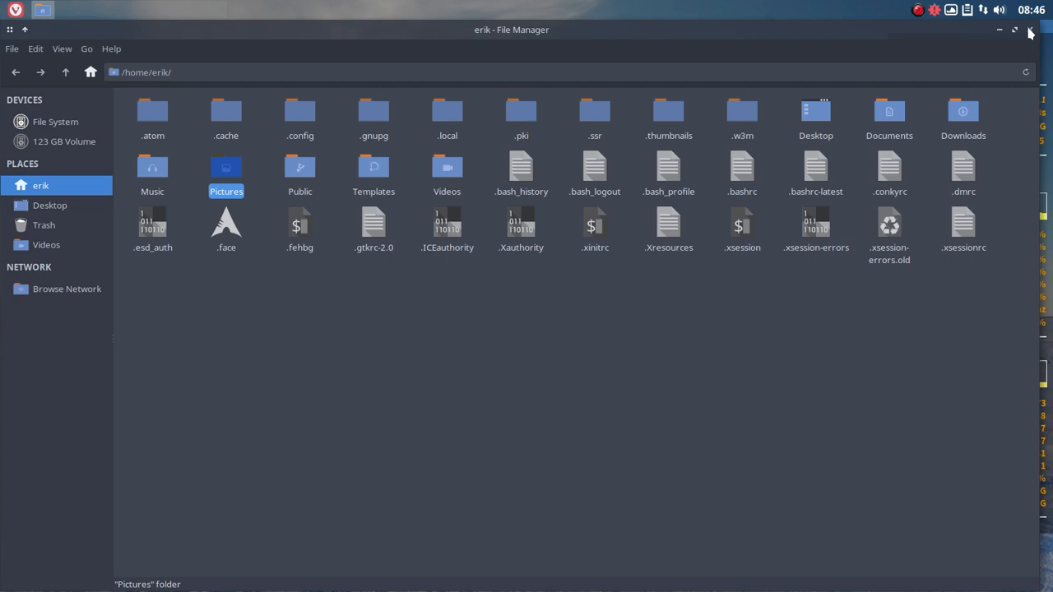
{"action": "left_click", "coordinate": [1029, 31]}
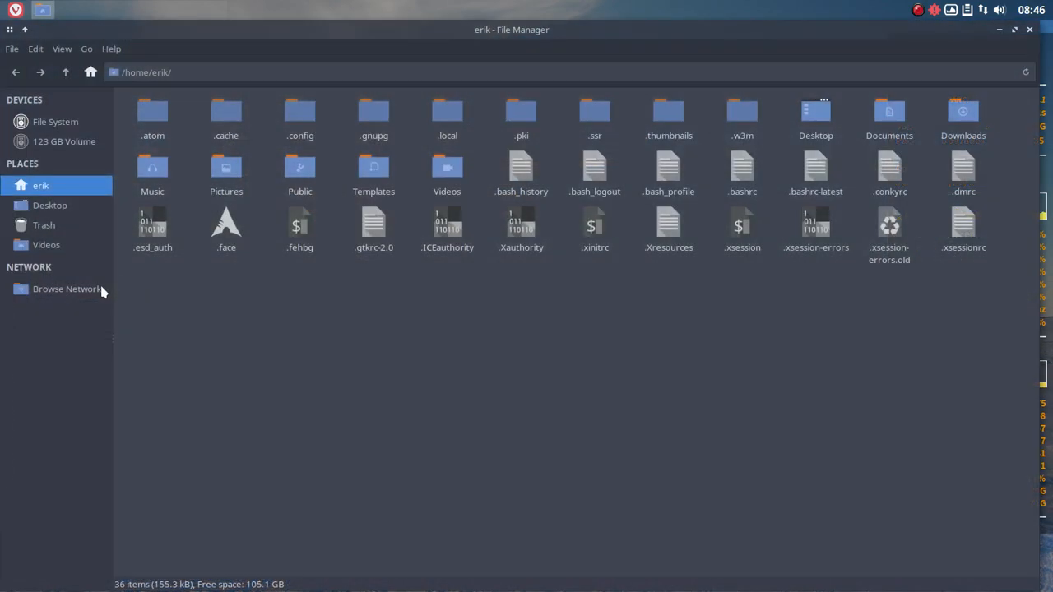
{"action": "mouse_move", "coordinate": [337, 134]}
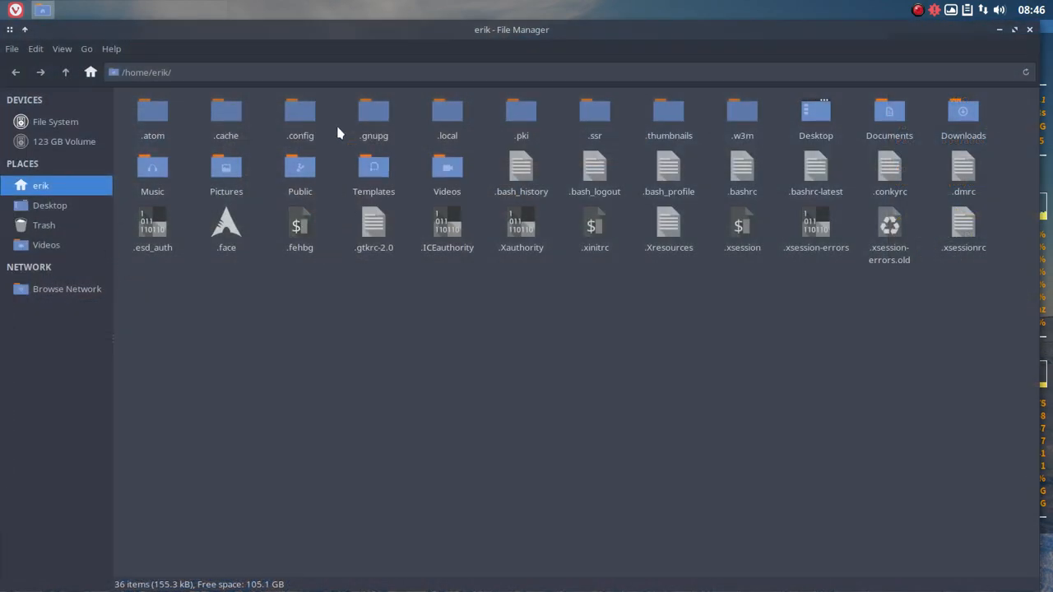
Open ~/.config/i3/config for editing in Sublime Text.
{"action": "double_click", "coordinate": [300, 120]}
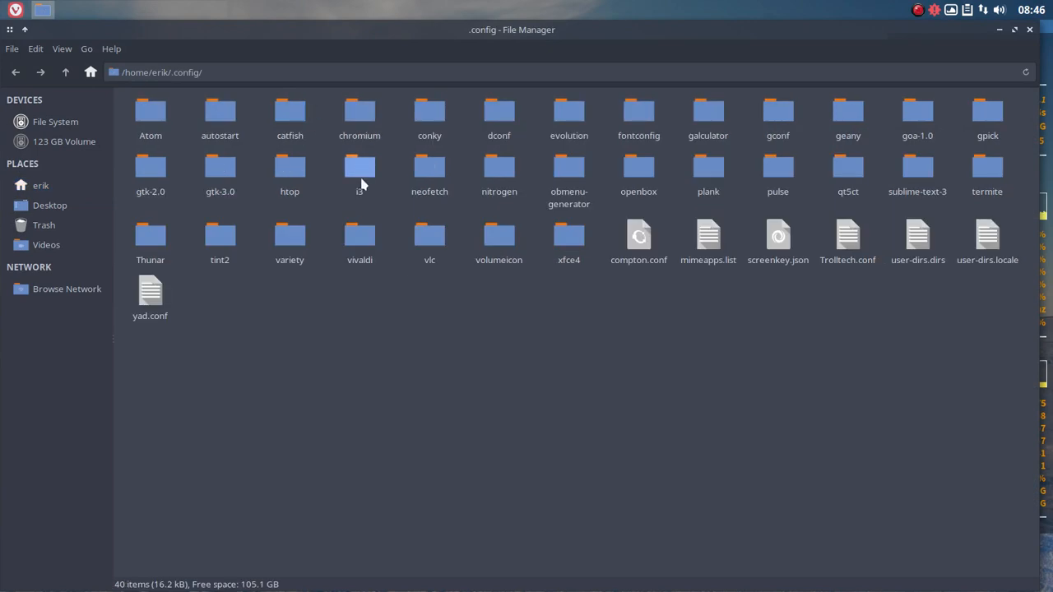
{"action": "double_click", "coordinate": [360, 170]}
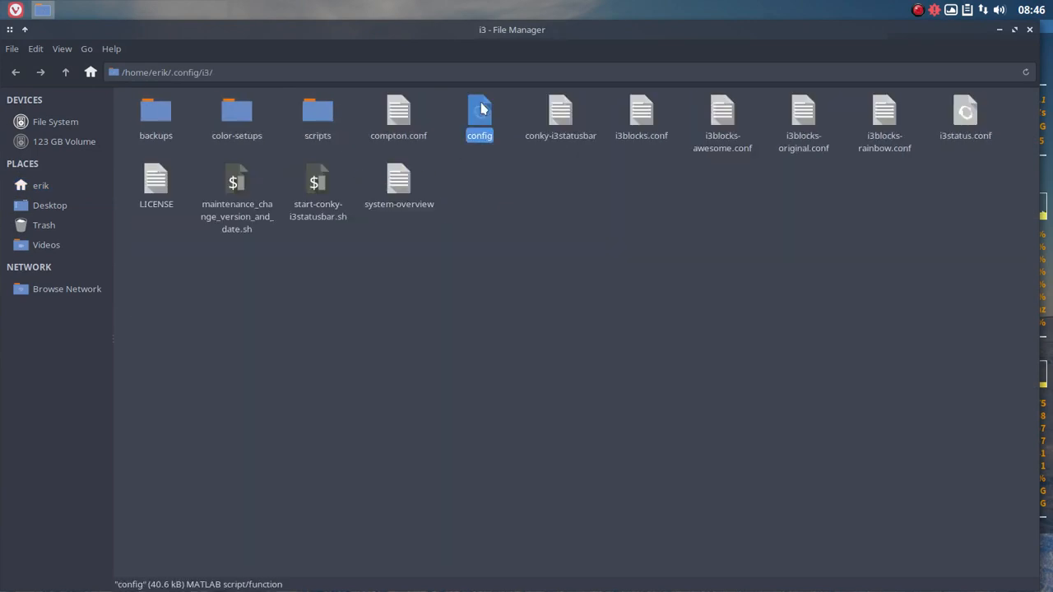
{"action": "double_click", "coordinate": [479, 115]}
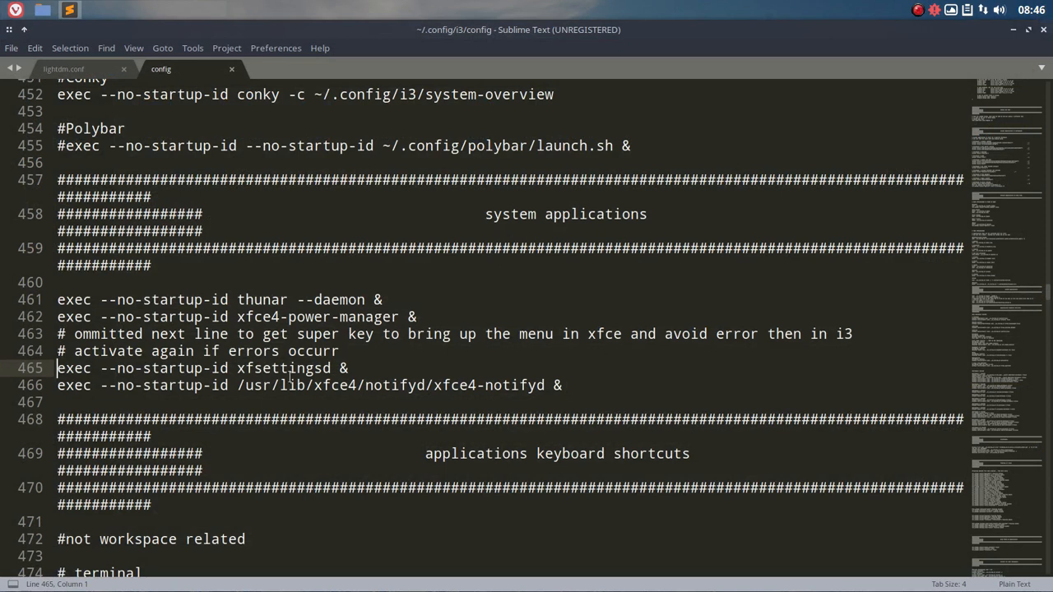
{"action": "left_click_drag", "start_coordinate": [57, 368], "coordinate": [234, 368]}
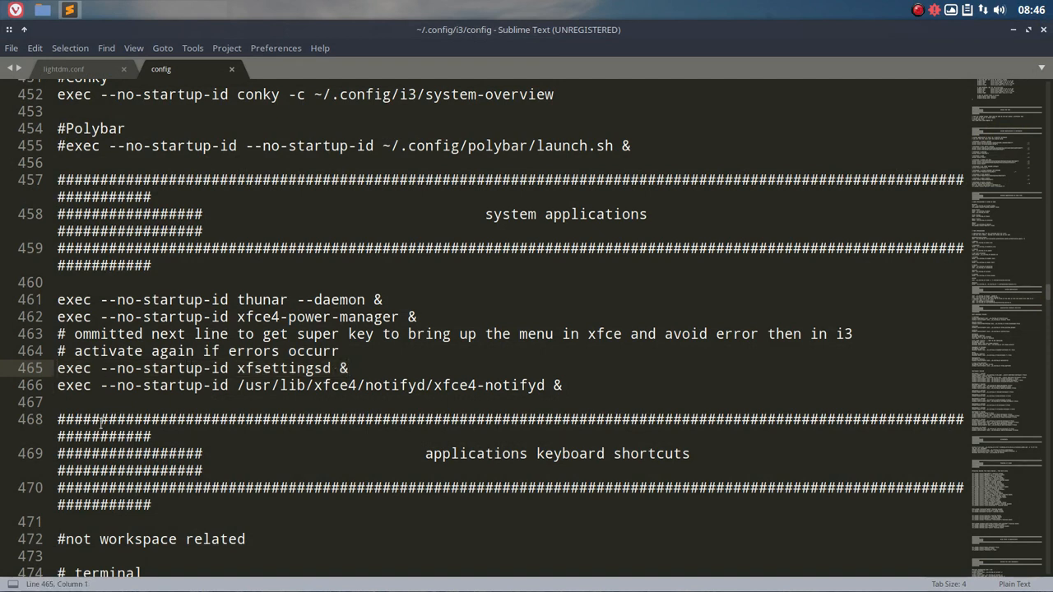
{"action": "type", "text": "#"}
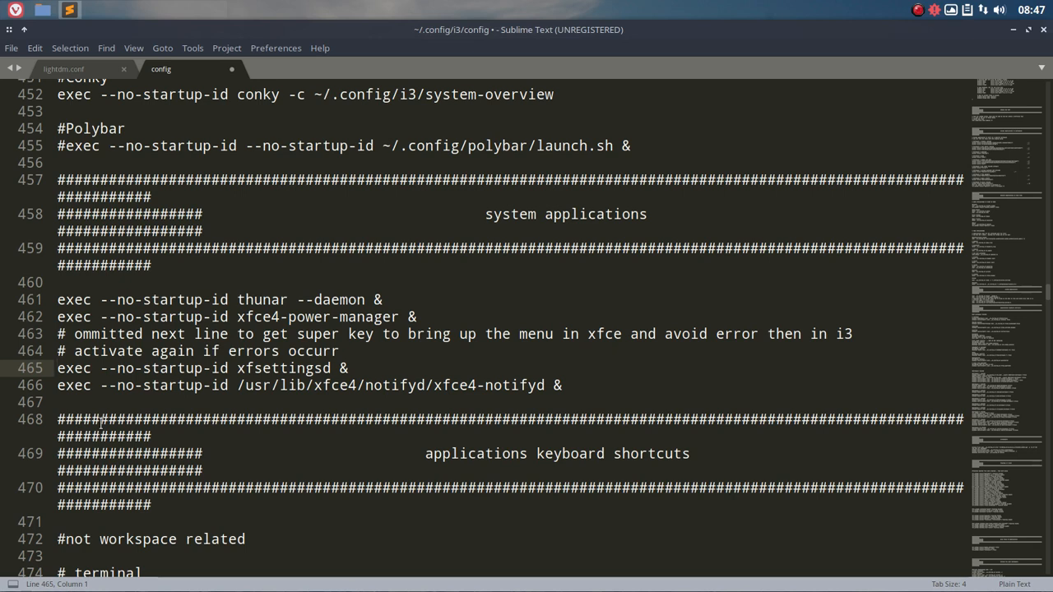
{"action": "mouse_move", "coordinate": [304, 314]}
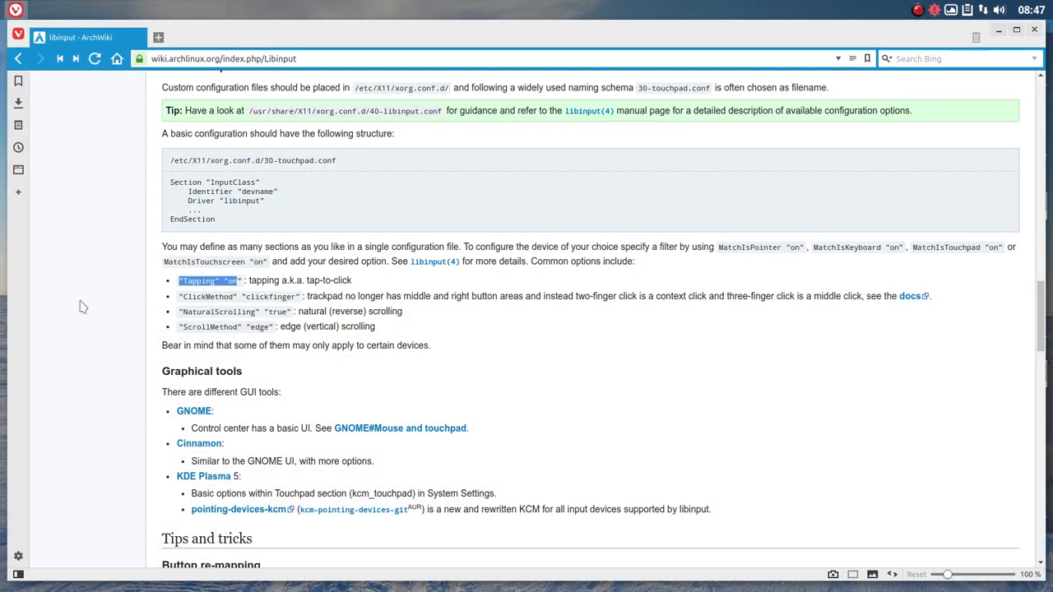
{"action": "mouse_move", "coordinate": [224, 227]}
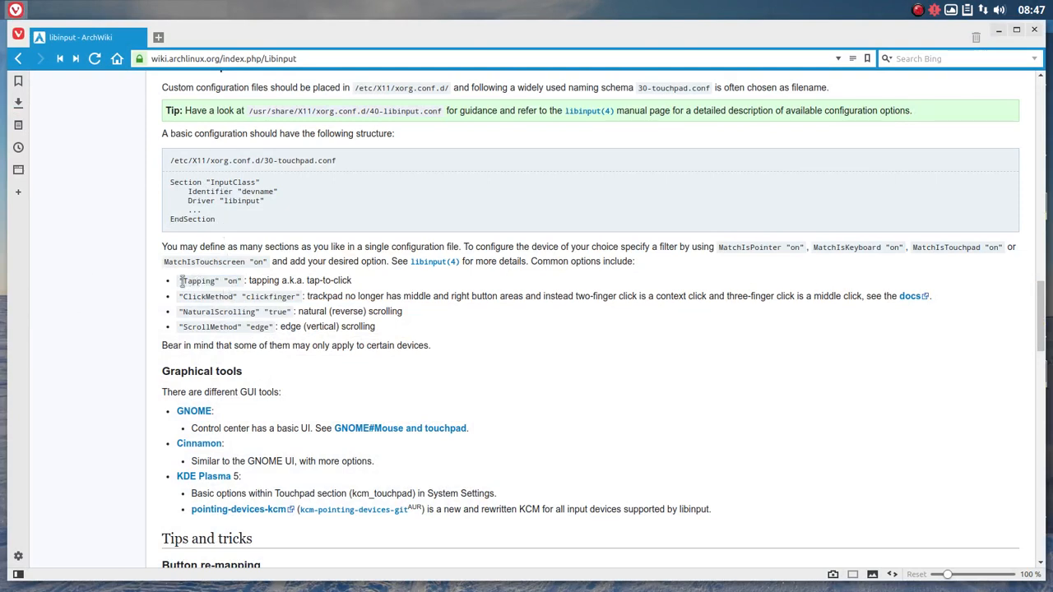
Select 'Tapping on', then open the libinput(4) man page at Configuration Details.
{"action": "double_click", "coordinate": [199, 280]}
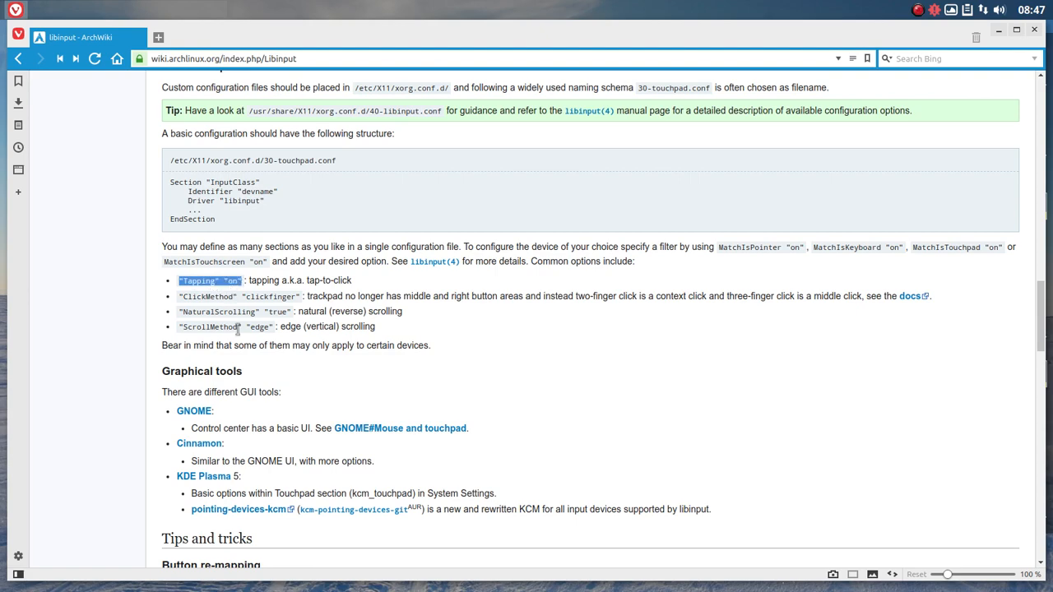
{"action": "mouse_move", "coordinate": [434, 261]}
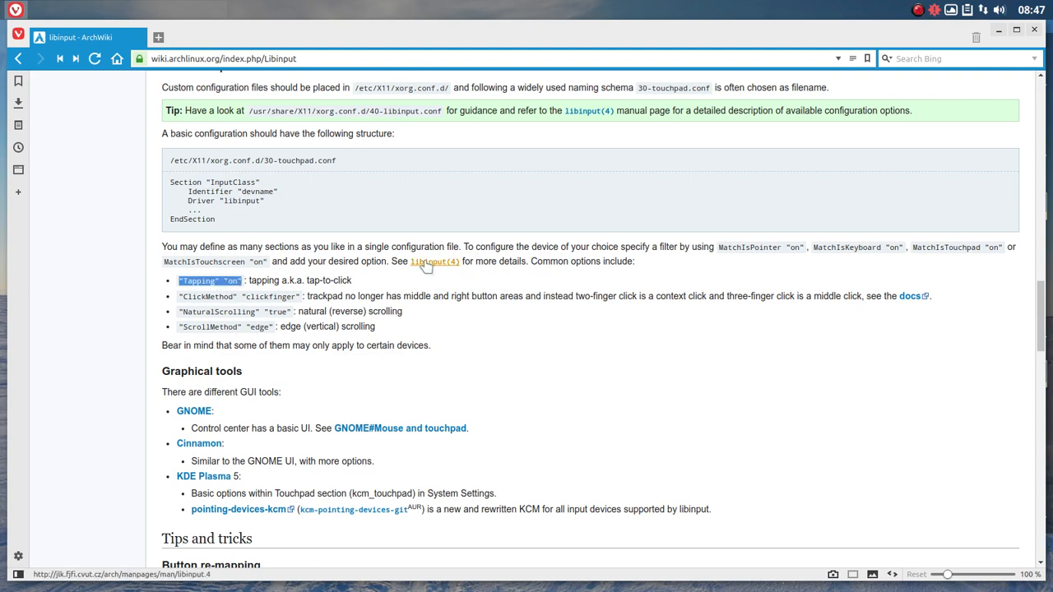
{"action": "left_click", "coordinate": [435, 262]}
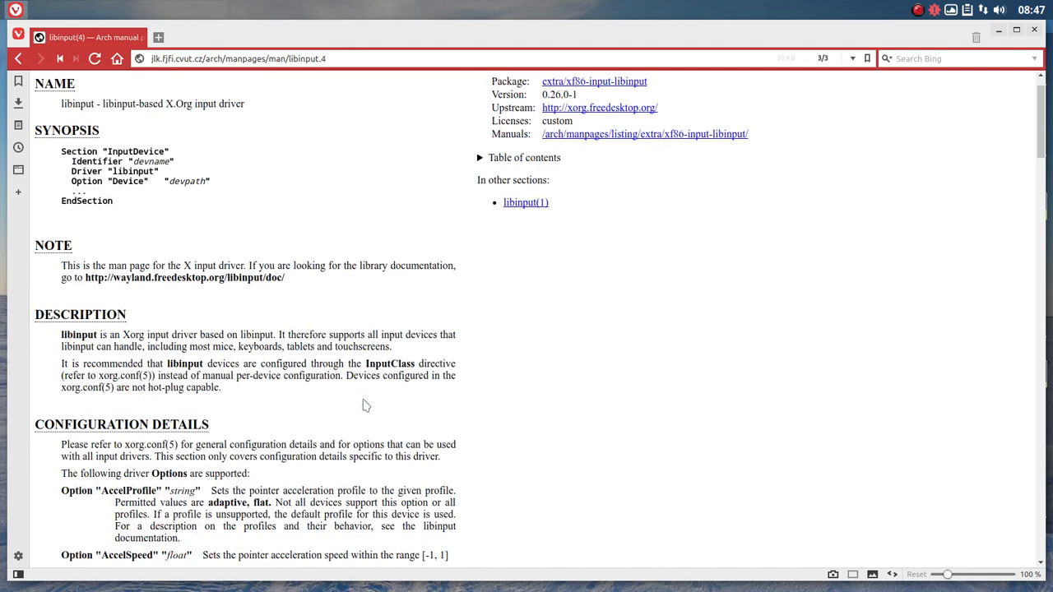
{"action": "scroll", "scroll_direction": "down", "scroll_amount": 3}
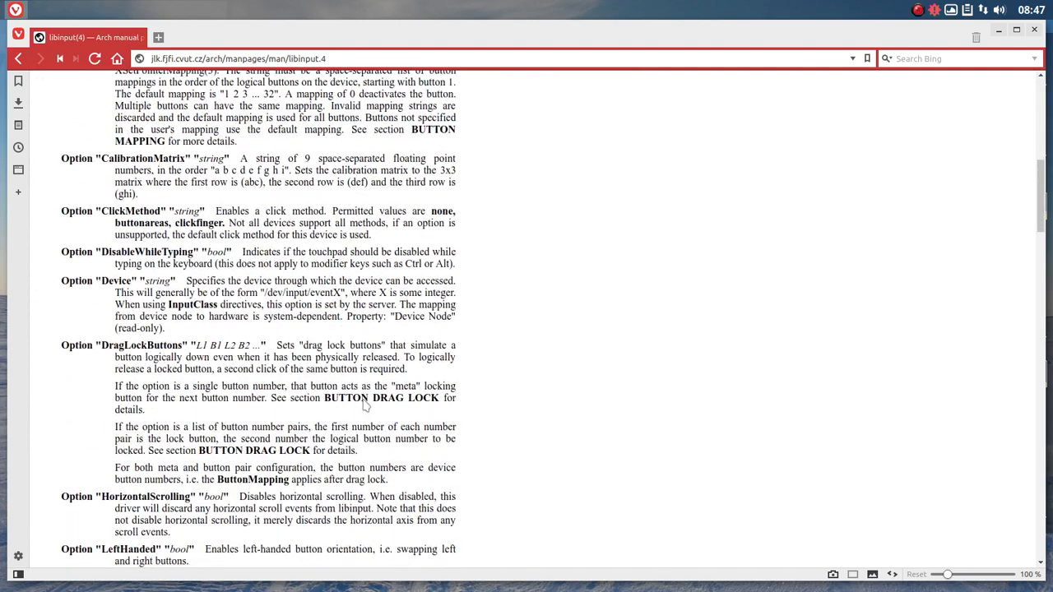
{"action": "mouse_move", "coordinate": [95, 344]}
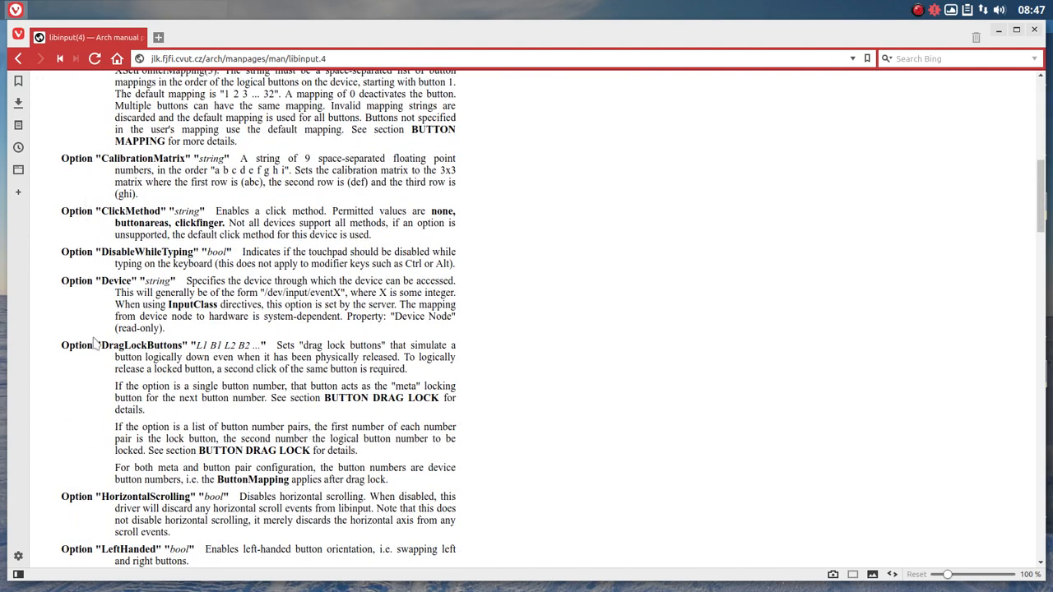
{"action": "scroll", "scroll_direction": "down", "scroll_amount": 3}
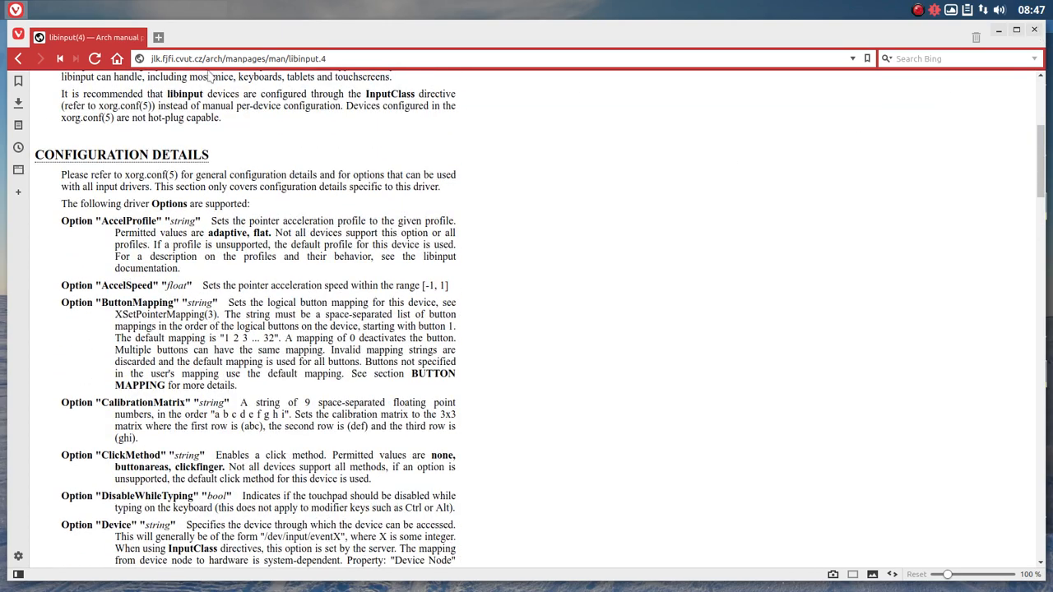
{"action": "left_click", "coordinate": [18, 59]}
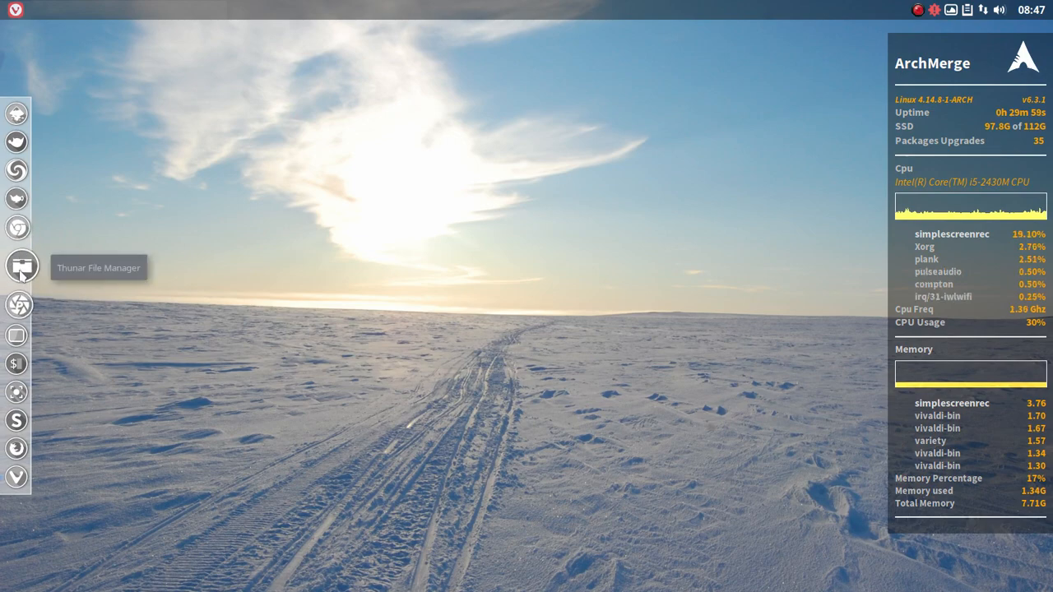
Launch Thunar, browse to /usr/share/X11/xorg.conf.d and select 40-libinput.conf.
{"action": "left_click", "coordinate": [17, 266]}
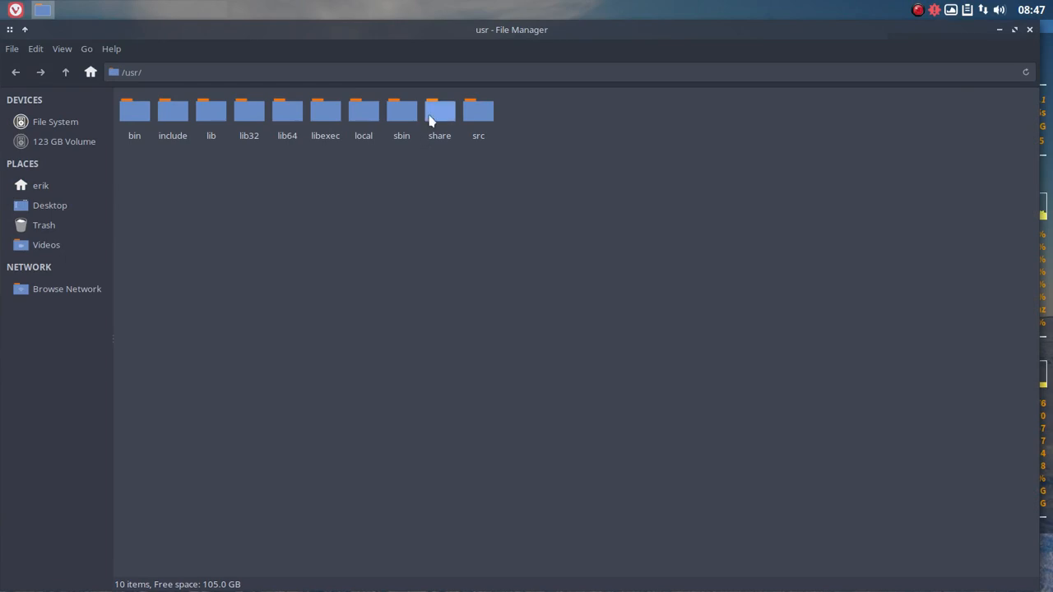
{"action": "double_click", "coordinate": [439, 111]}
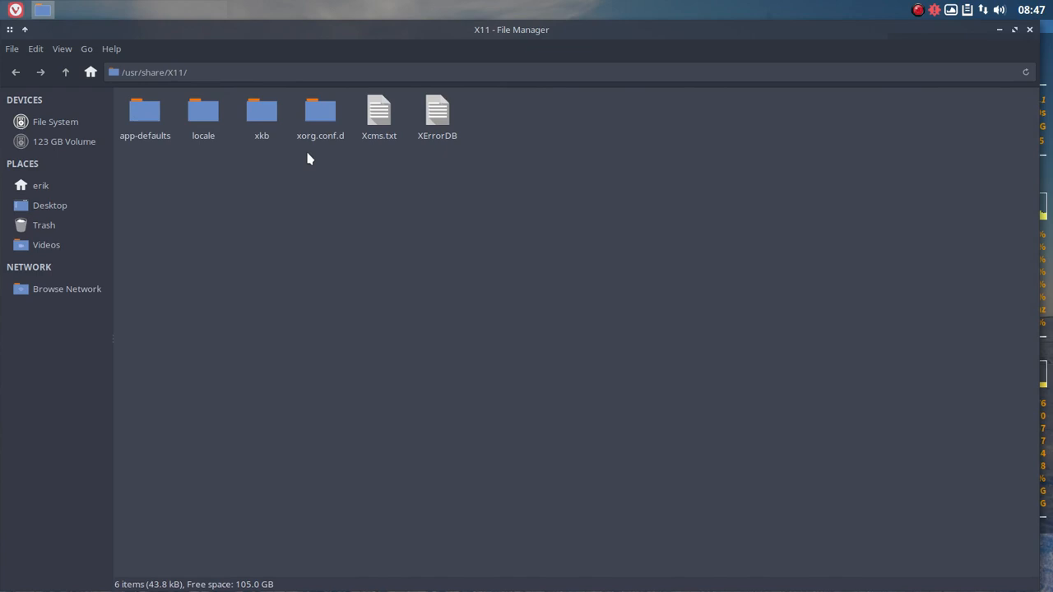
{"action": "double_click", "coordinate": [319, 115]}
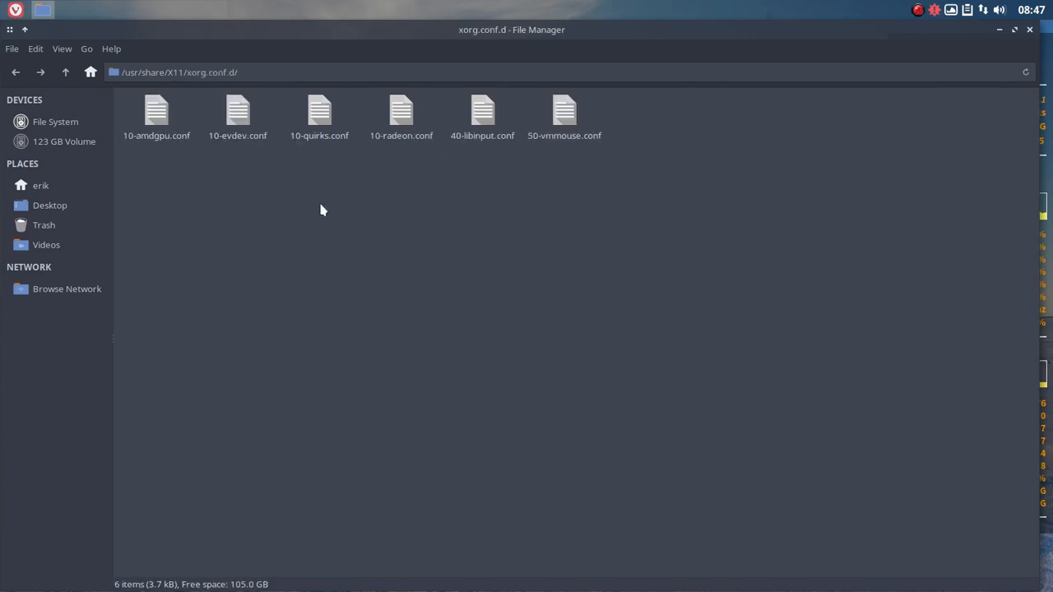
{"action": "mouse_move", "coordinate": [329, 203]}
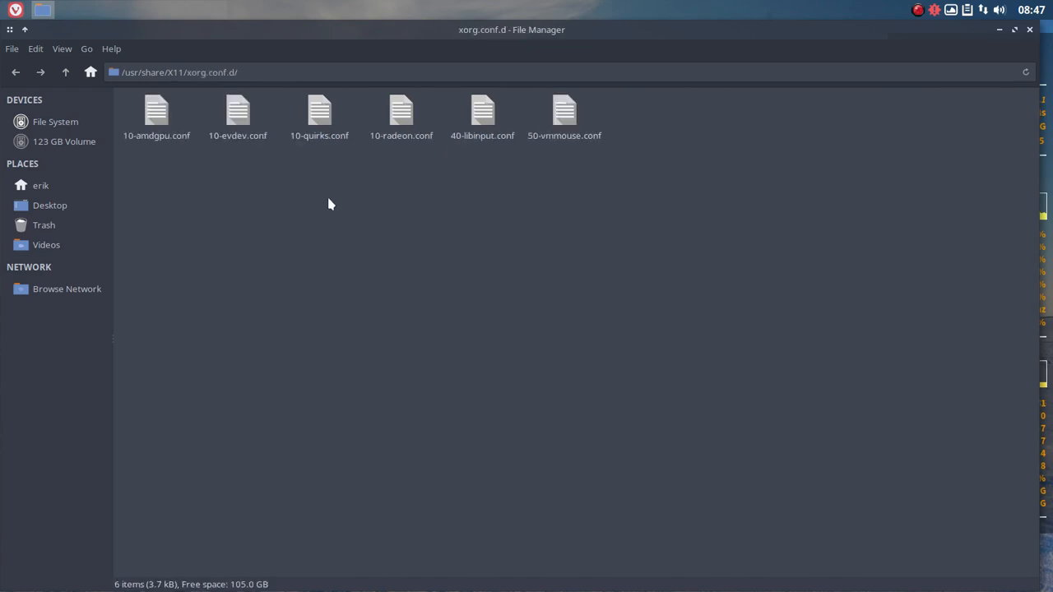
{"action": "left_click", "coordinate": [482, 115]}
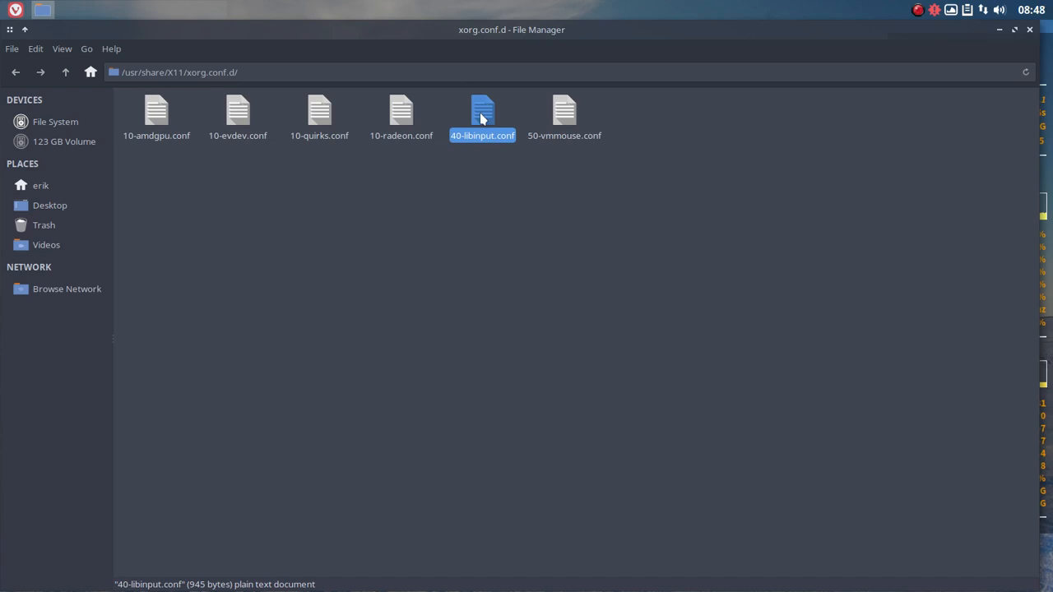
Open 40-libinput.conf in Sublime Text, scroll it and briefly mark the keyboard catchall section.
{"action": "double_click", "coordinate": [482, 115]}
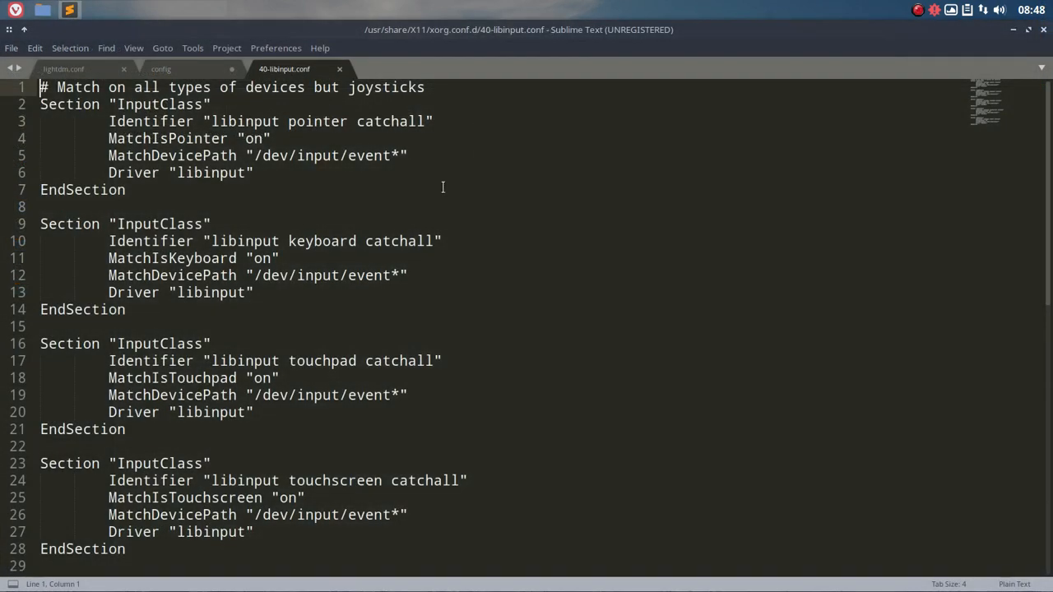
{"action": "scroll", "scroll_direction": "down", "scroll_amount": 3}
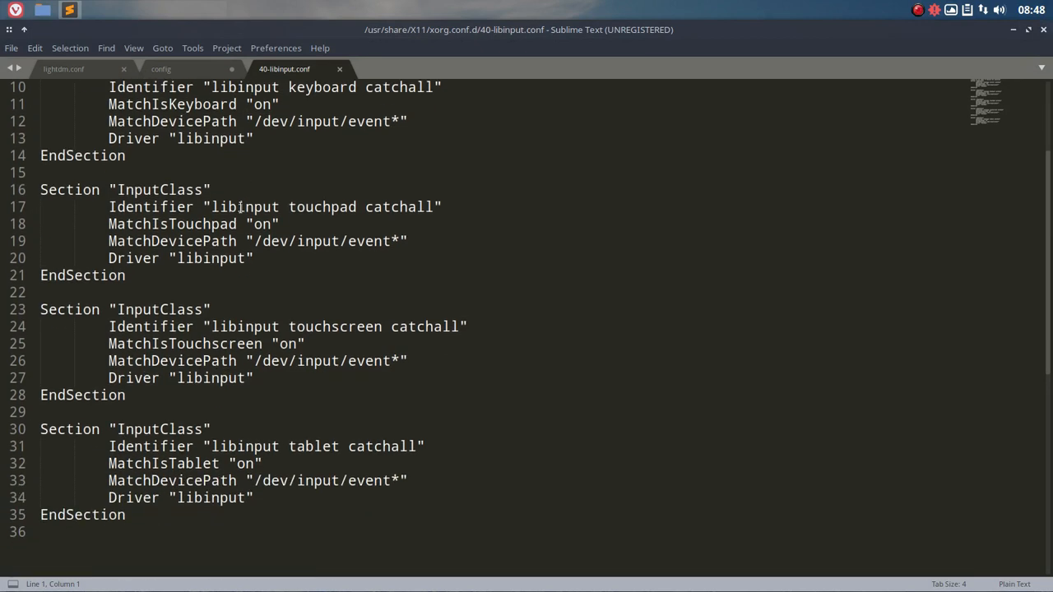
{"action": "mouse_move", "coordinate": [244, 232]}
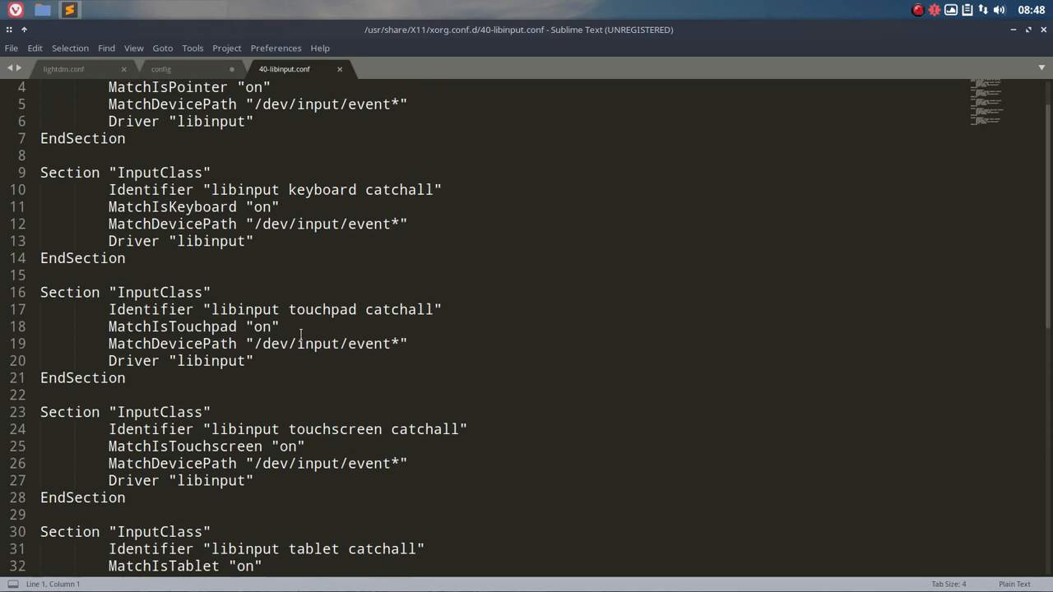
{"action": "left_click_drag", "start_coordinate": [39, 292], "coordinate": [253, 360]}
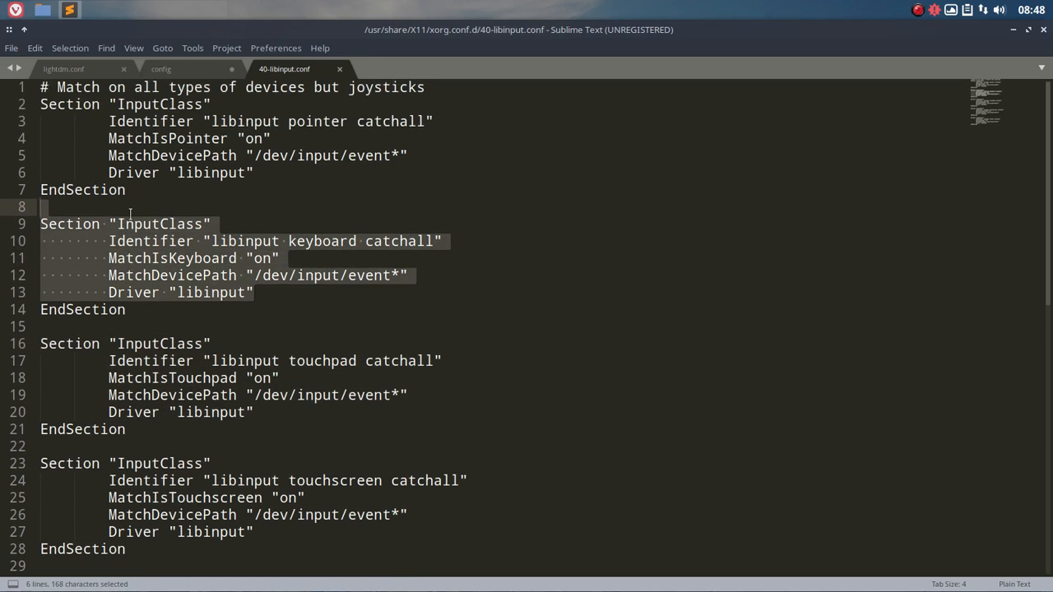
{"action": "left_click", "coordinate": [126, 189]}
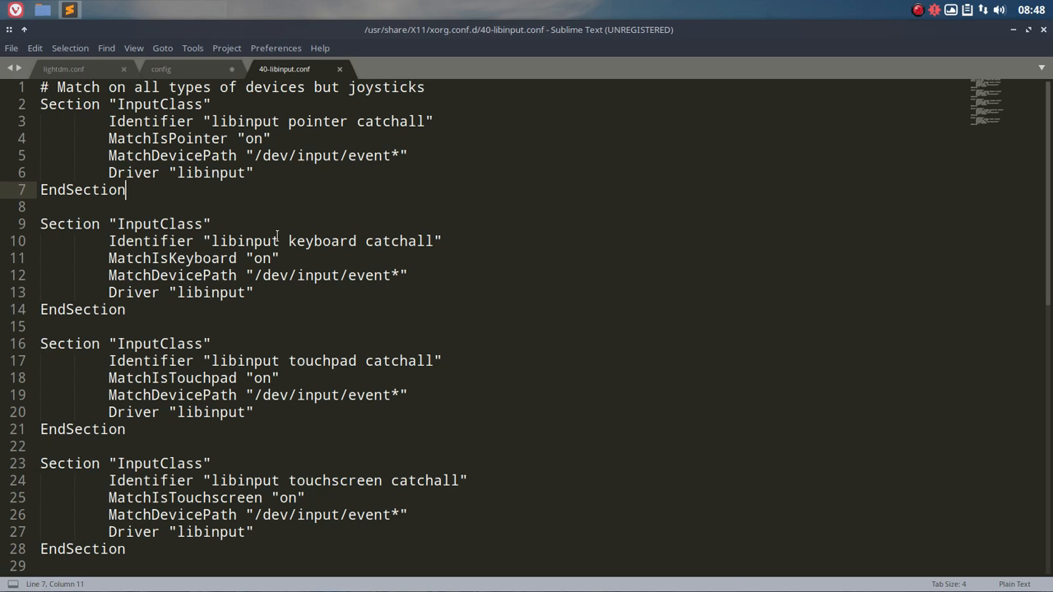
{"action": "mouse_move", "coordinate": [217, 72]}
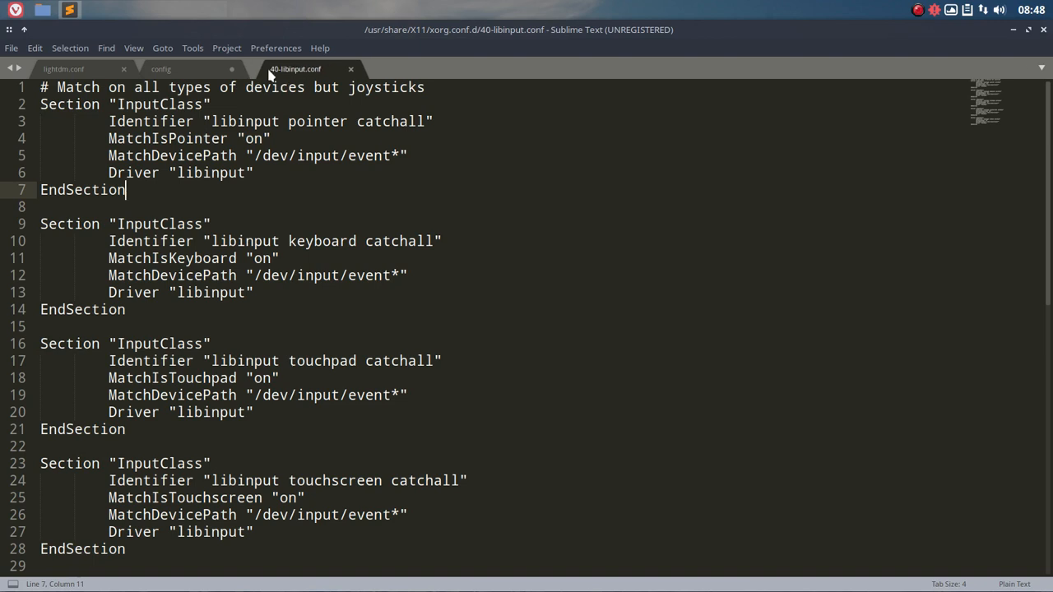
{"action": "mouse_move", "coordinate": [295, 69]}
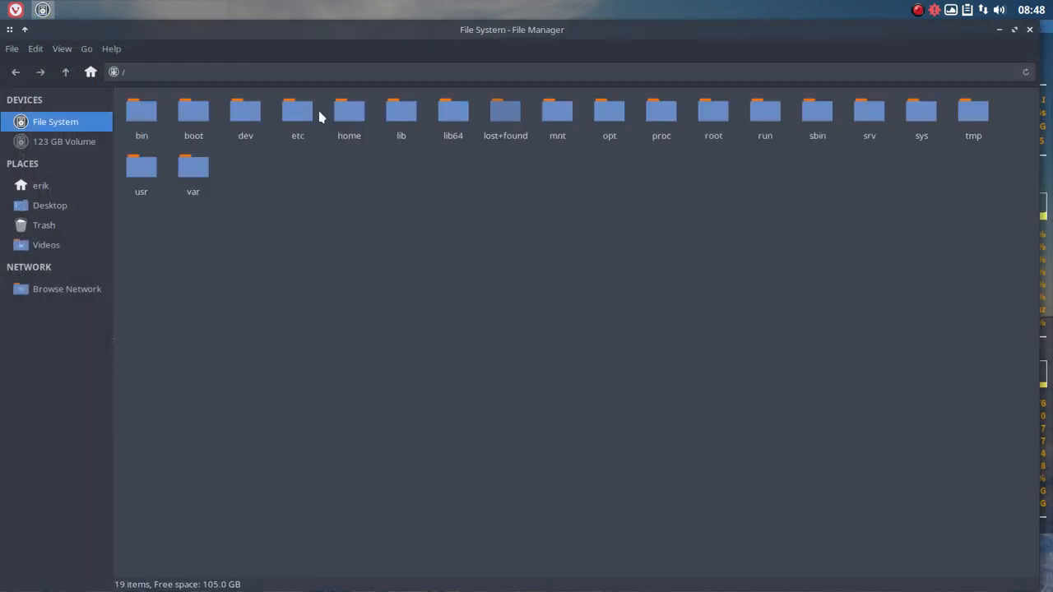
Browse into /etc/X11/xorg.conf.d, holding 00-keyboard.conf and 99-killX.conf.
{"action": "double_click", "coordinate": [296, 111]}
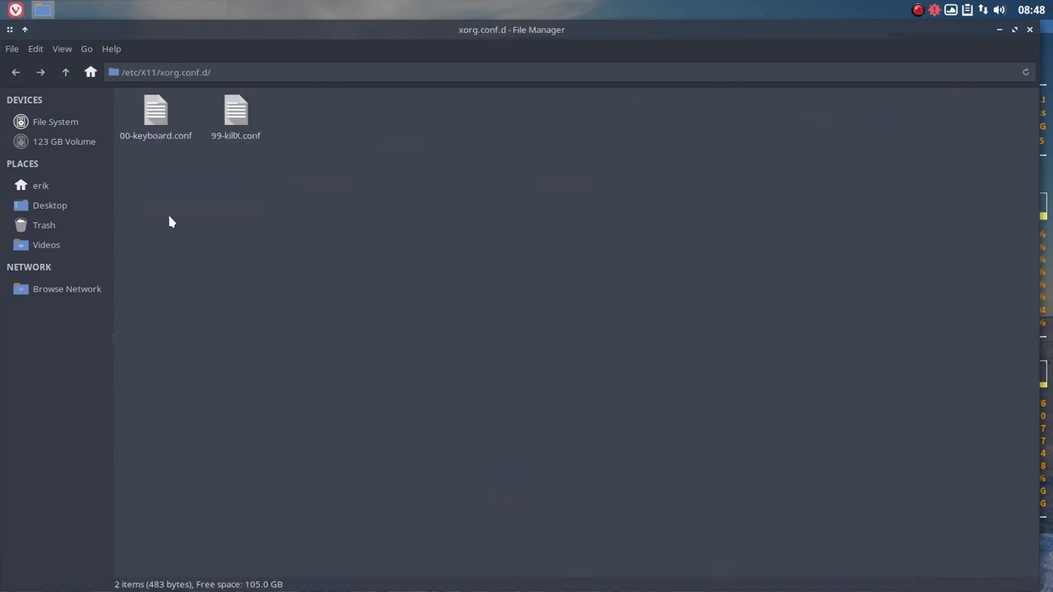
{"action": "left_click", "coordinate": [155, 111]}
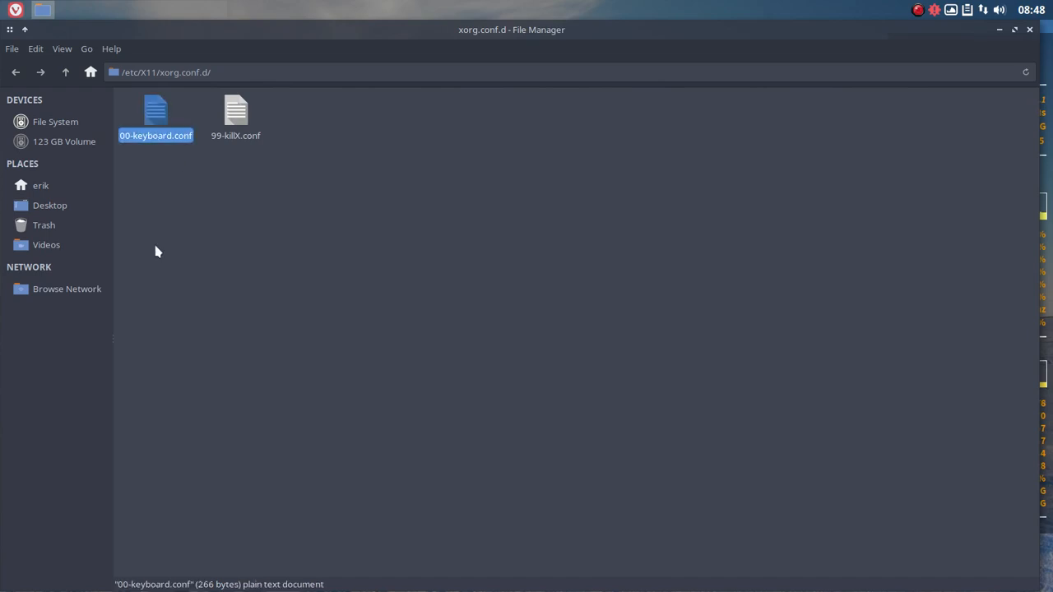
{"action": "left_click", "coordinate": [434, 171]}
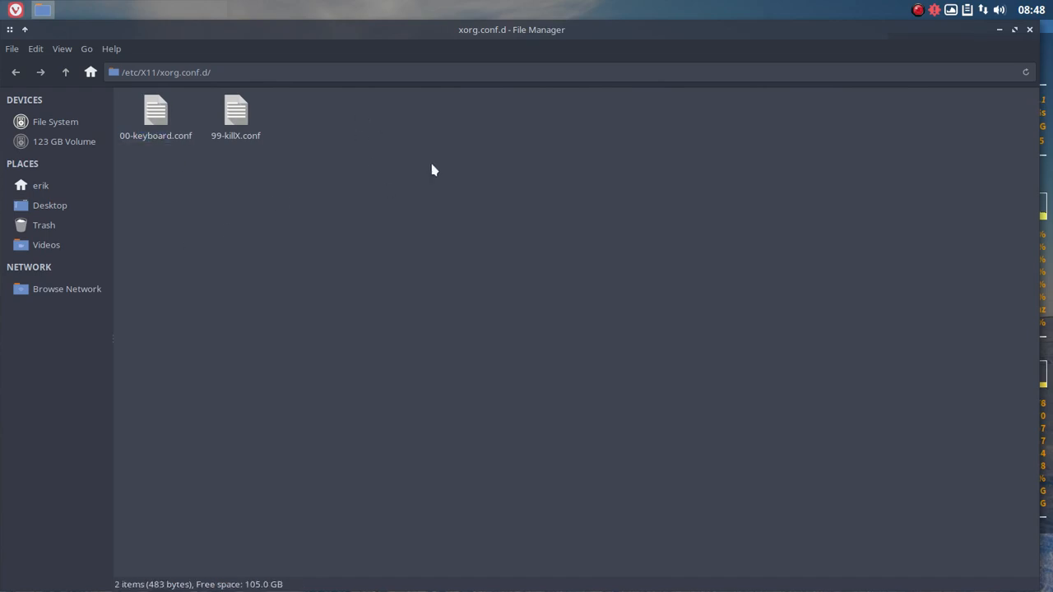
{"action": "mouse_move", "coordinate": [348, 188]}
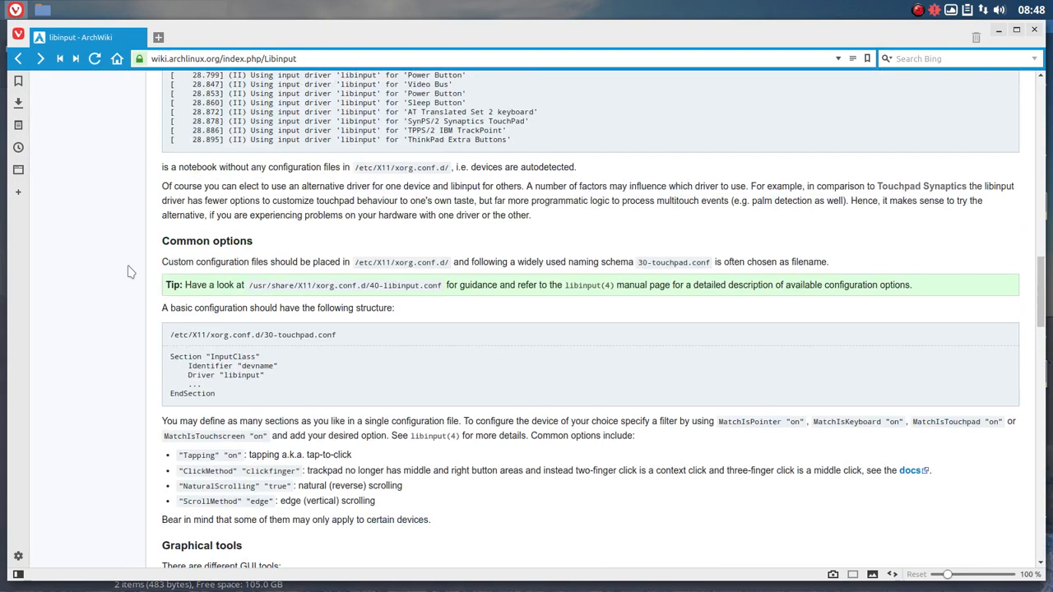
Scroll to Button re-mapping and select the 30-touchpad.conf InputClass Section example.
{"action": "scroll", "scroll_direction": "down", "scroll_amount": 3}
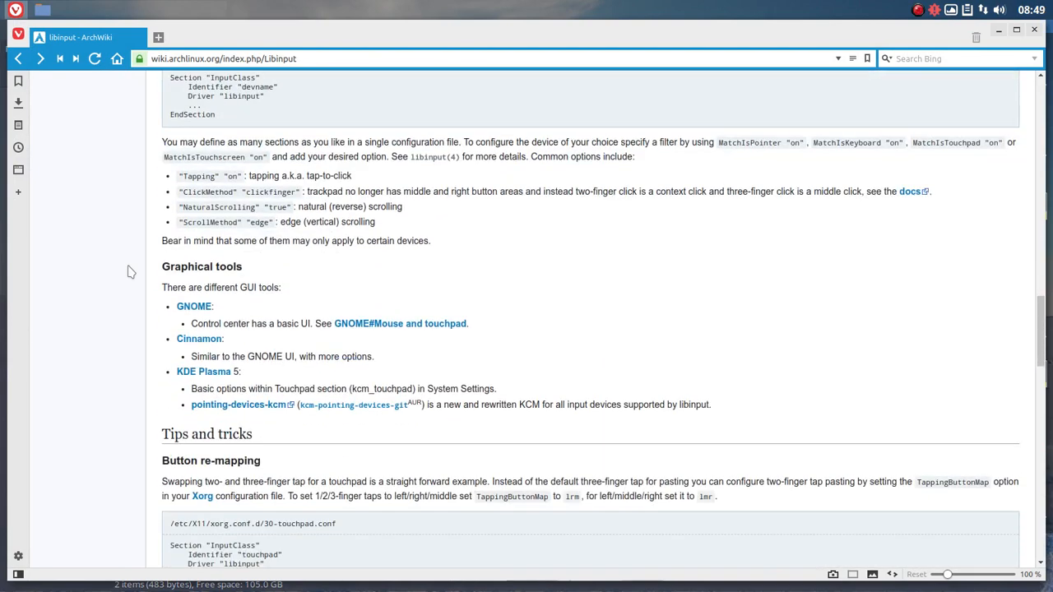
{"action": "double_click", "coordinate": [232, 207]}
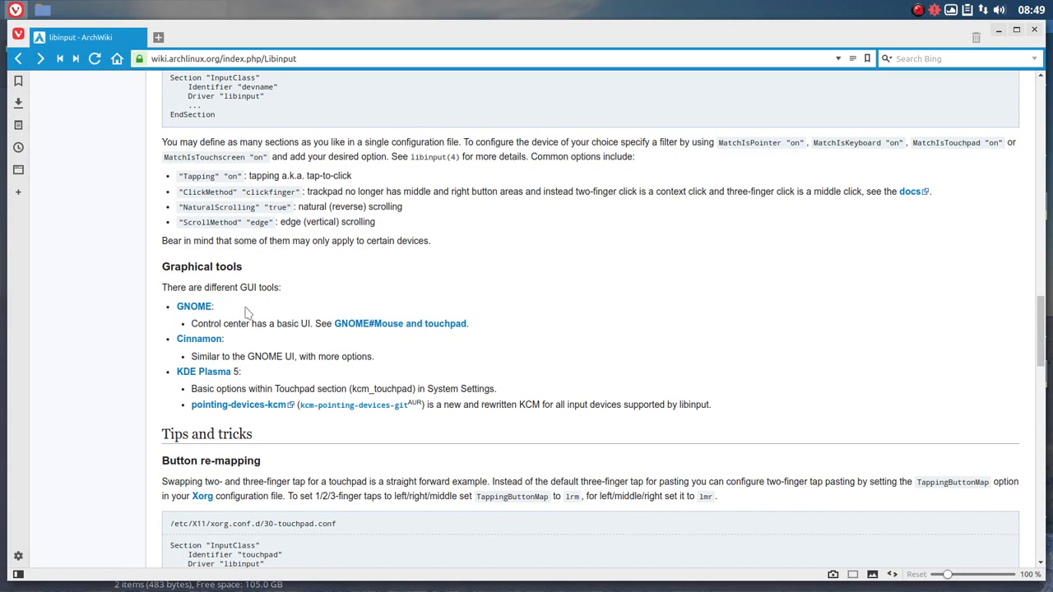
{"action": "scroll", "scroll_direction": "down", "scroll_amount": 3}
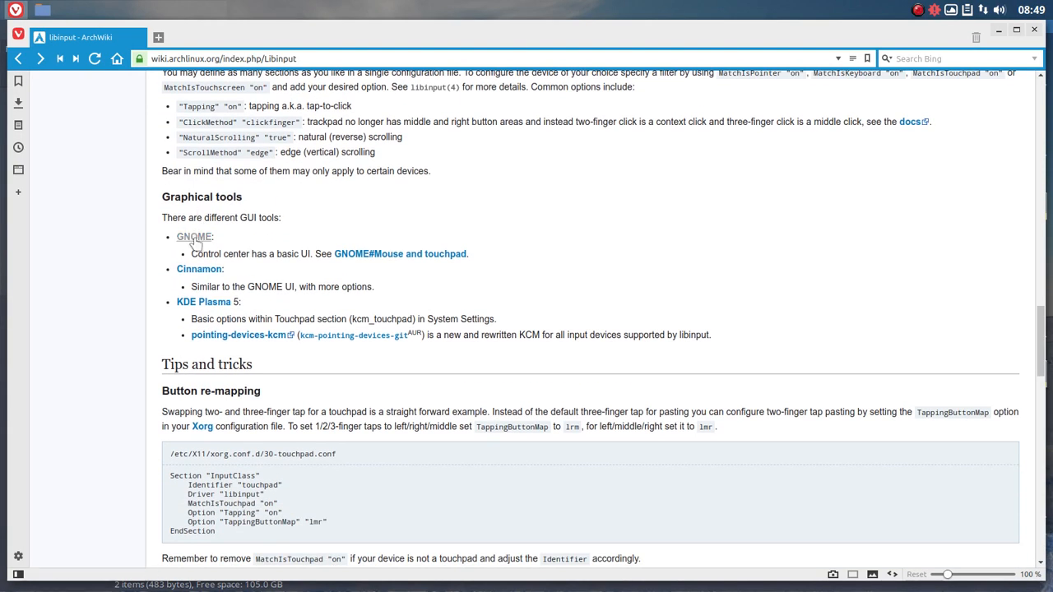
{"action": "mouse_move", "coordinate": [199, 269]}
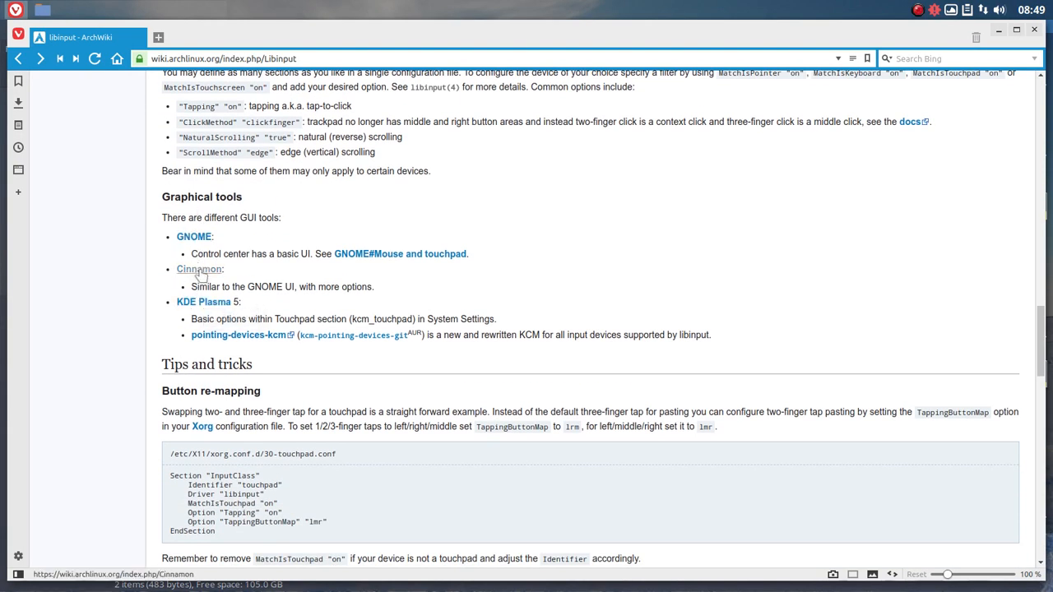
{"action": "scroll", "scroll_direction": "down", "scroll_amount": 3}
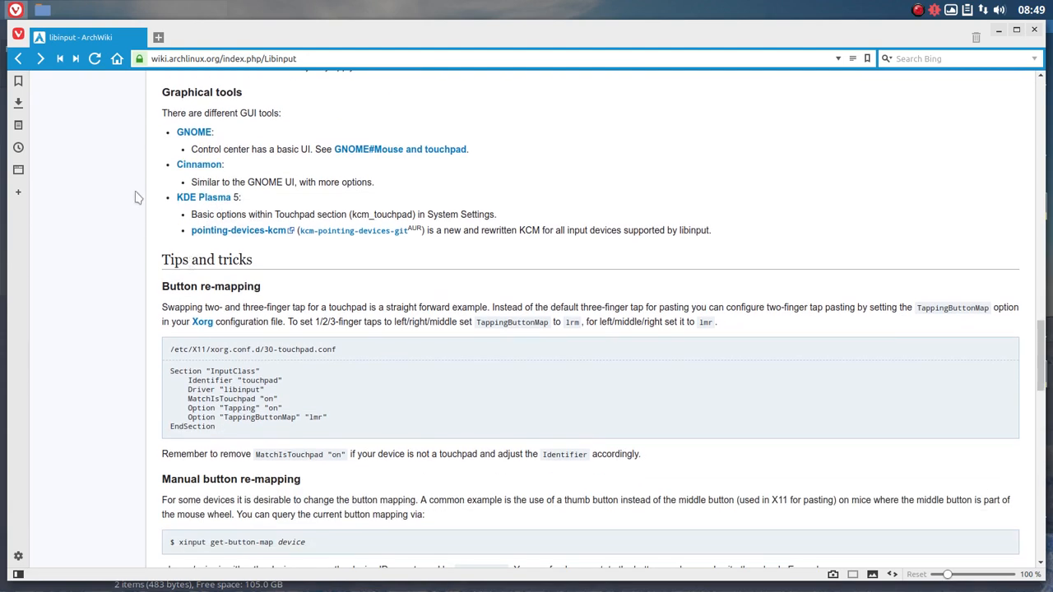
{"action": "mouse_move", "coordinate": [199, 164]}
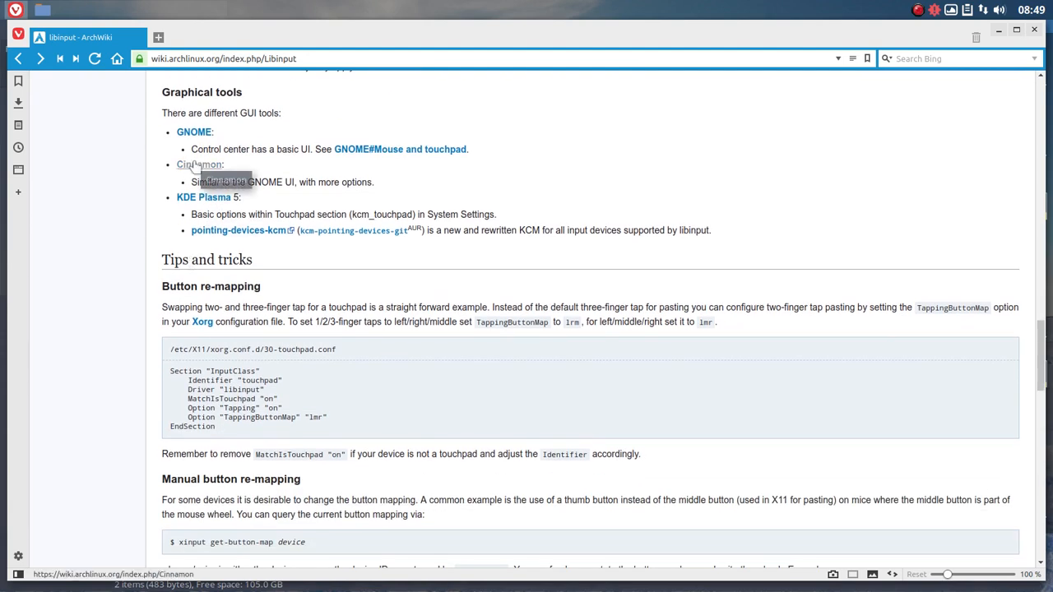
{"action": "mouse_move", "coordinate": [194, 132]}
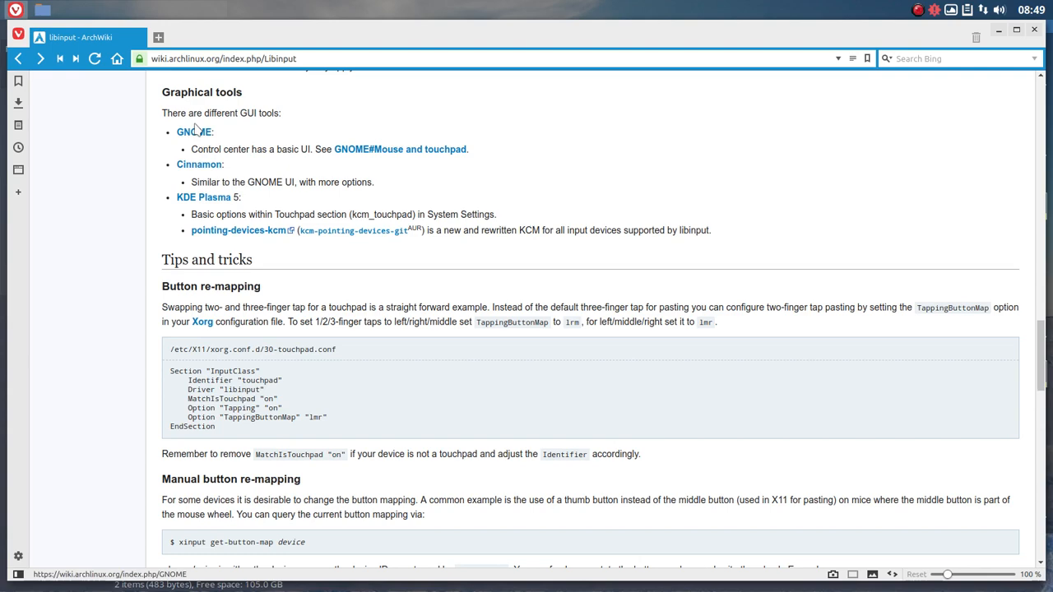
{"action": "scroll", "scroll_direction": "down", "scroll_amount": 3}
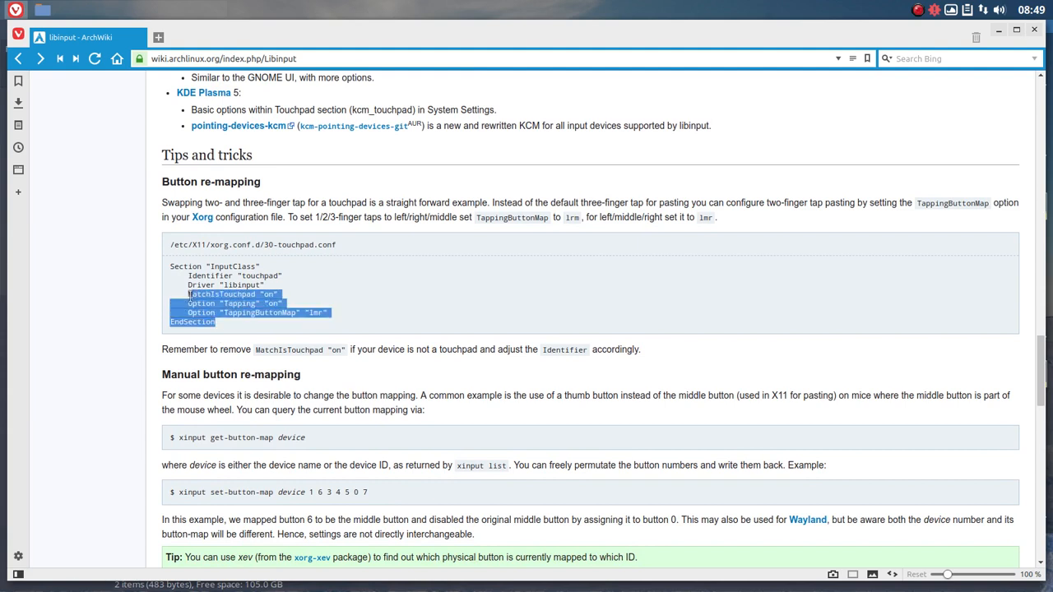
{"action": "left_click_drag", "start_coordinate": [190, 293], "coordinate": [283, 263]}
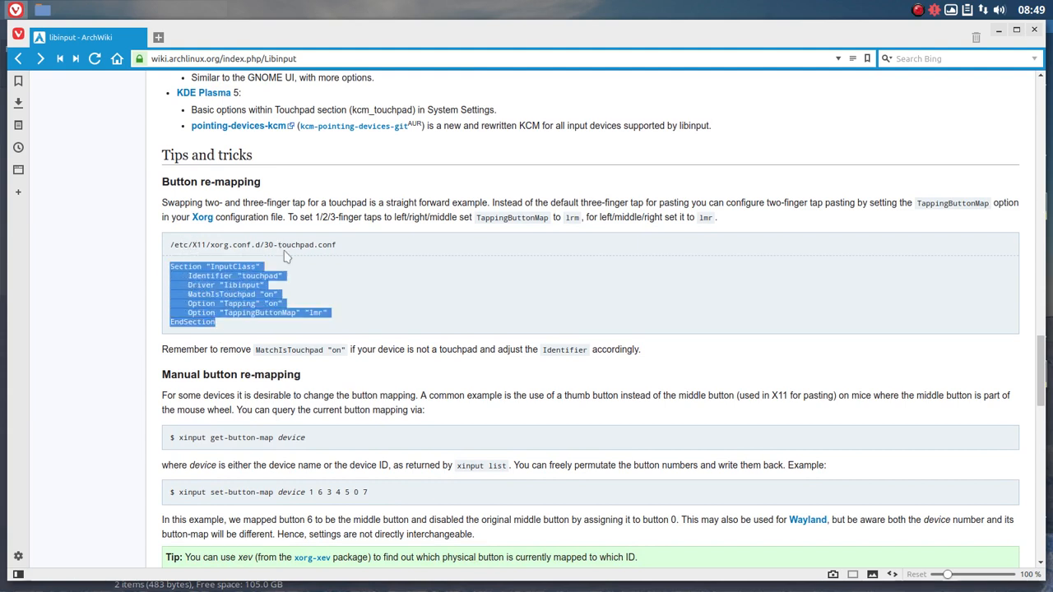
{"action": "left_click", "coordinate": [275, 256]}
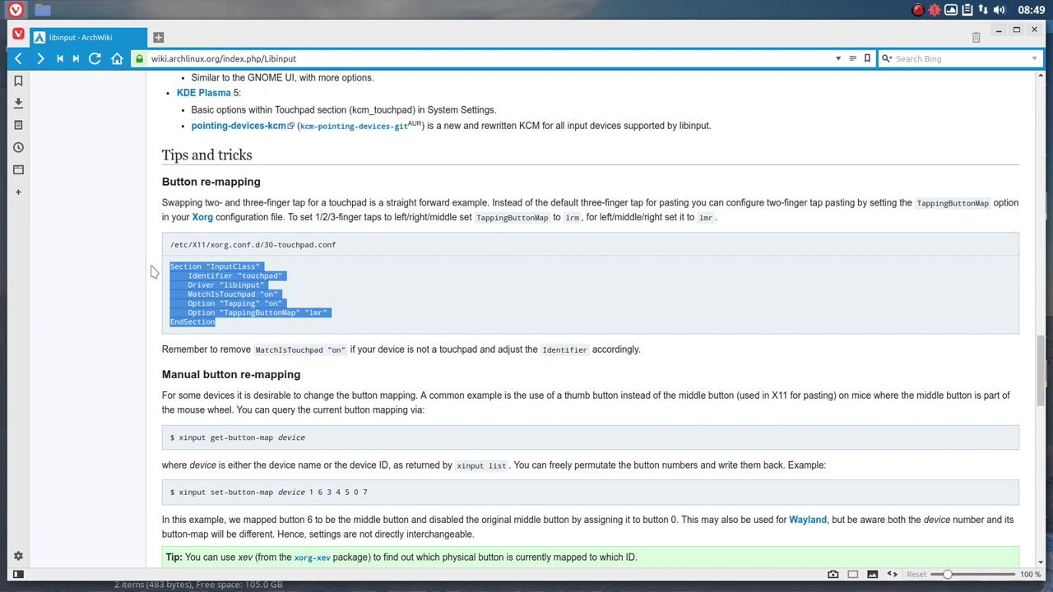
{"action": "mouse_move", "coordinate": [179, 244]}
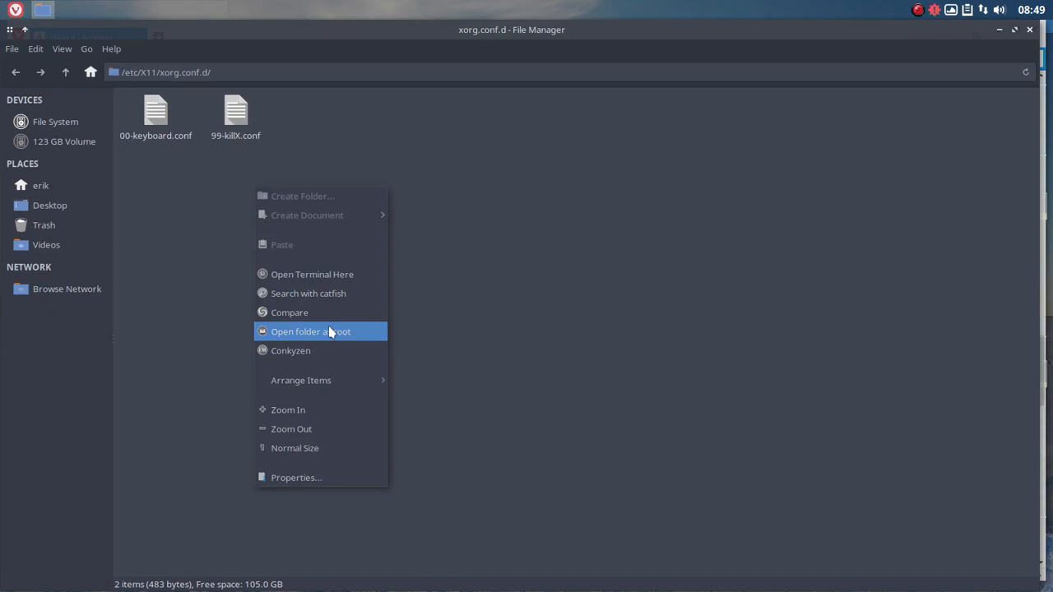
Reopen /etc/X11/xorg.conf.d as root with the admin password and start a new empty file.
{"action": "left_click", "coordinate": [311, 331]}
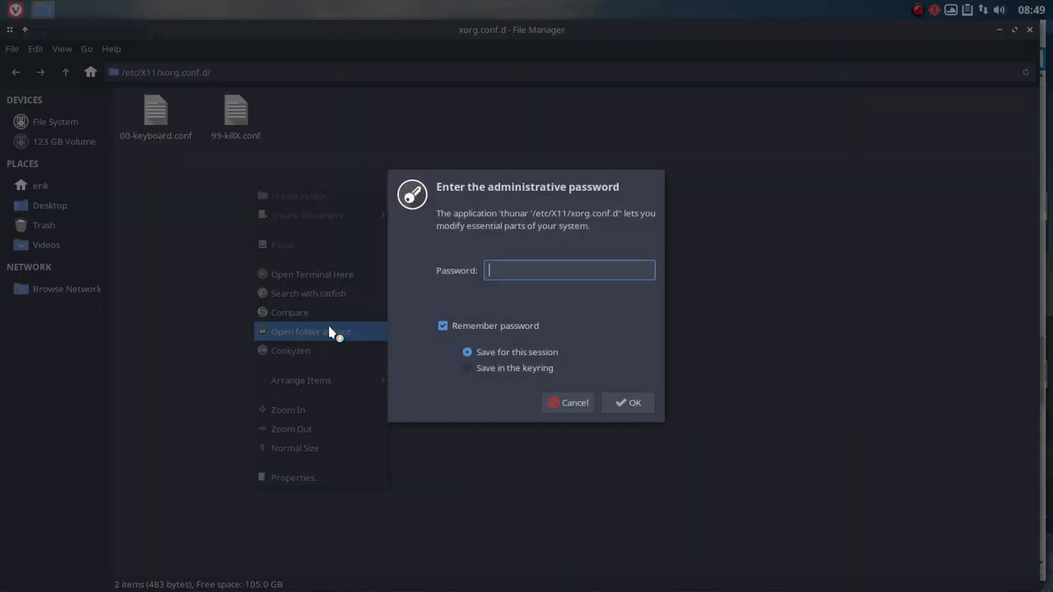
{"action": "left_click", "coordinate": [574, 402]}
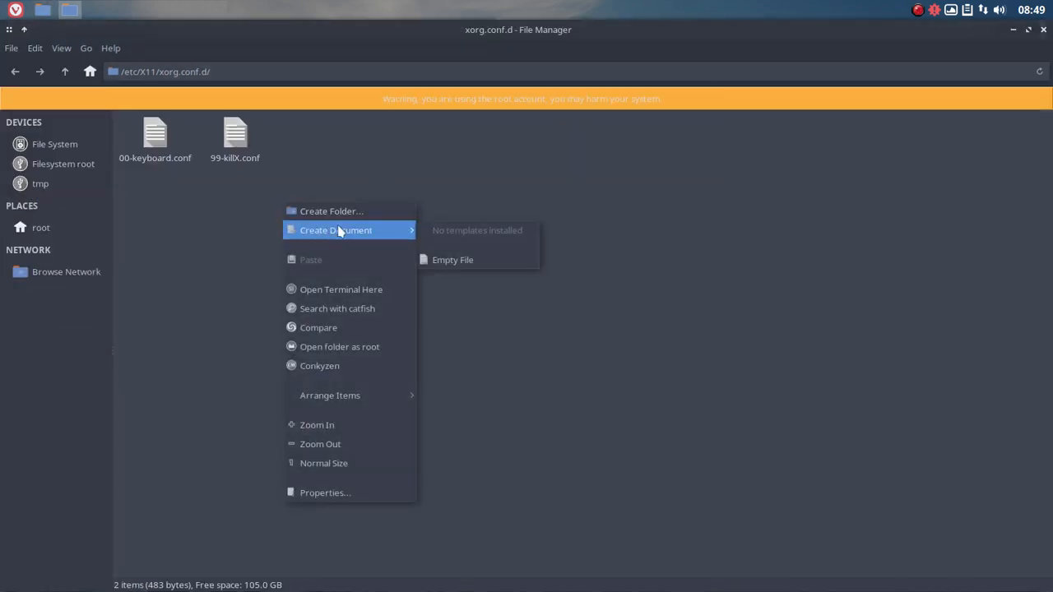
{"action": "left_click", "coordinate": [452, 260]}
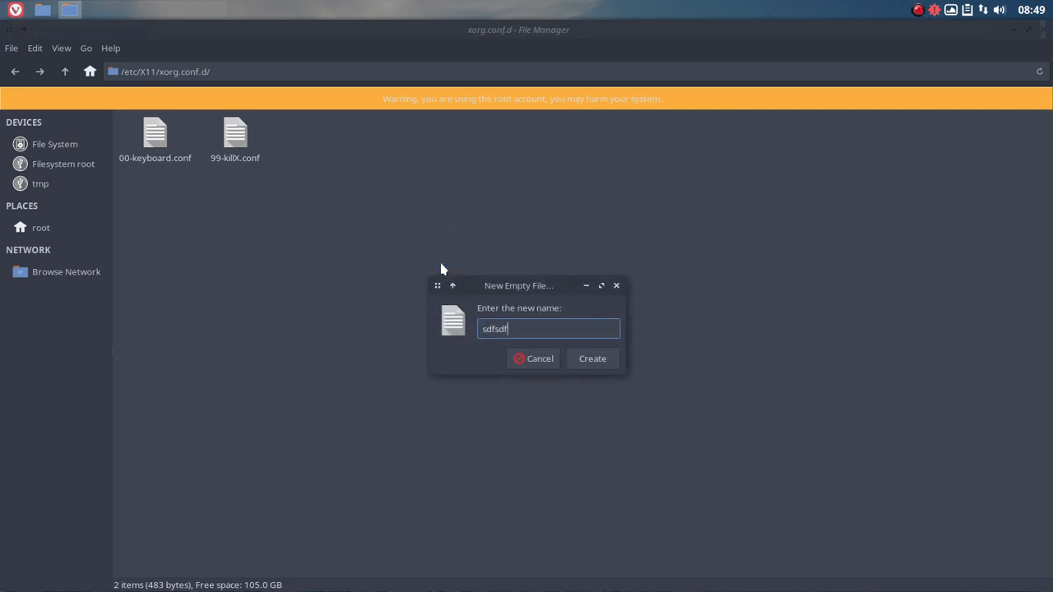
{"action": "left_click", "coordinate": [534, 359]}
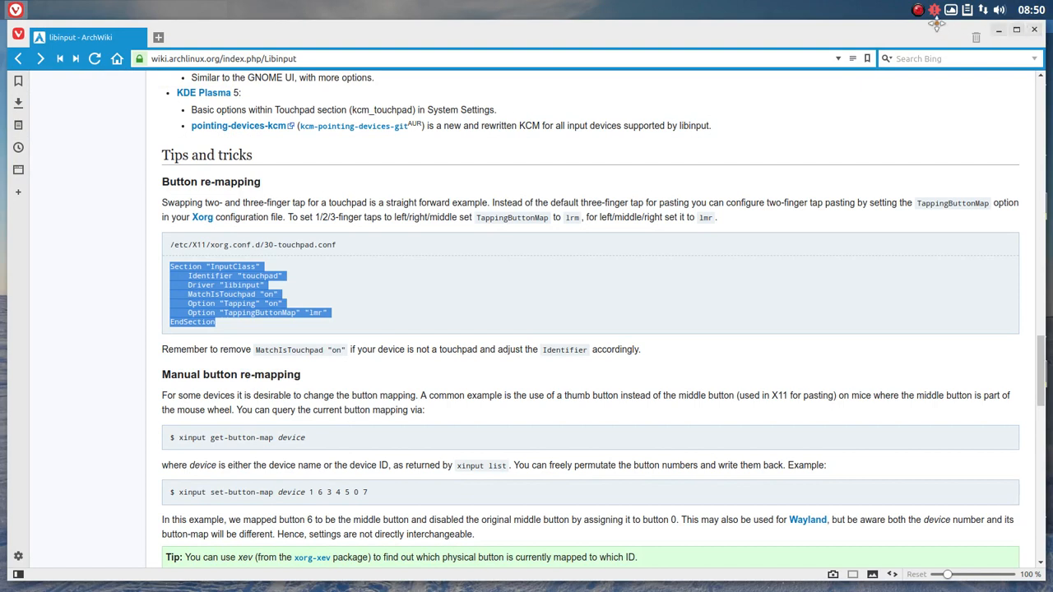
{"action": "mouse_move", "coordinate": [938, 29]}
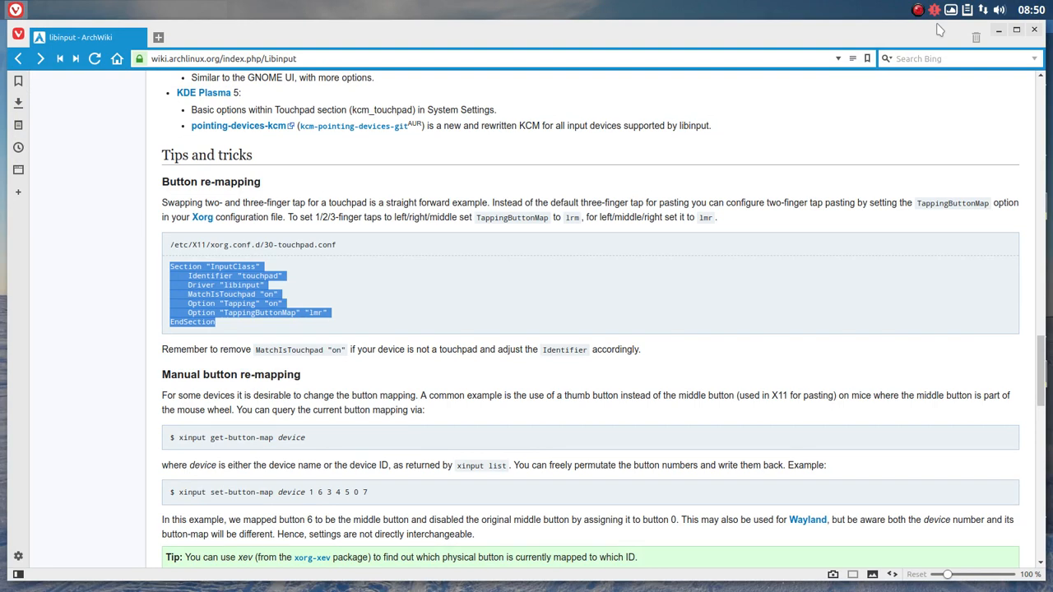